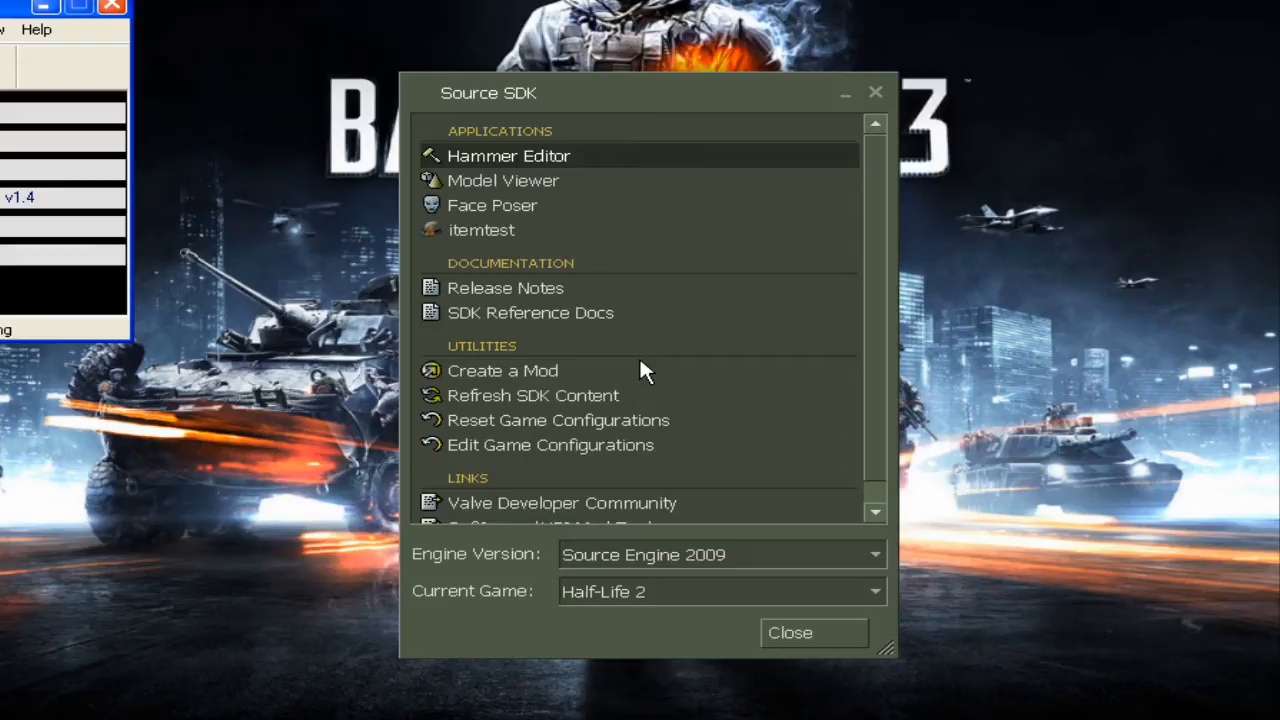
pyautogui.moveTo(623, 388)
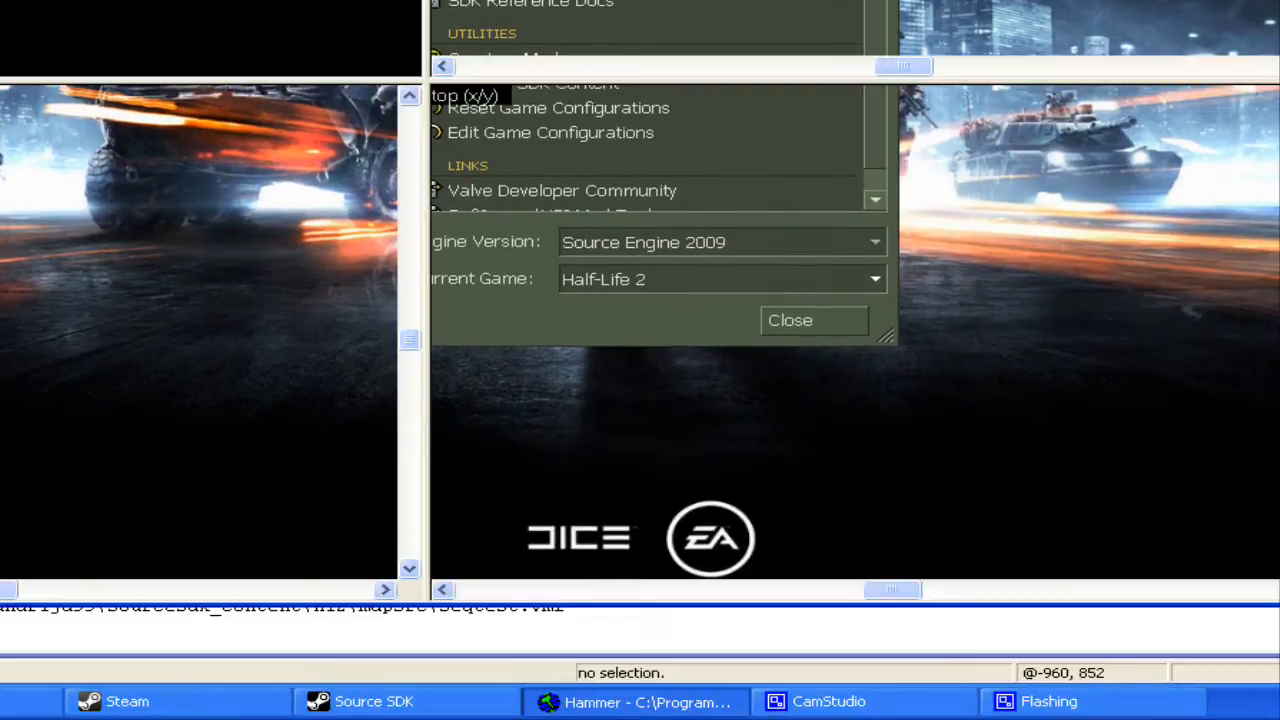
# Open seqtest.vmf in Hammer and bring up the info_player_start's Object Properties
pyautogui.click(789, 320)
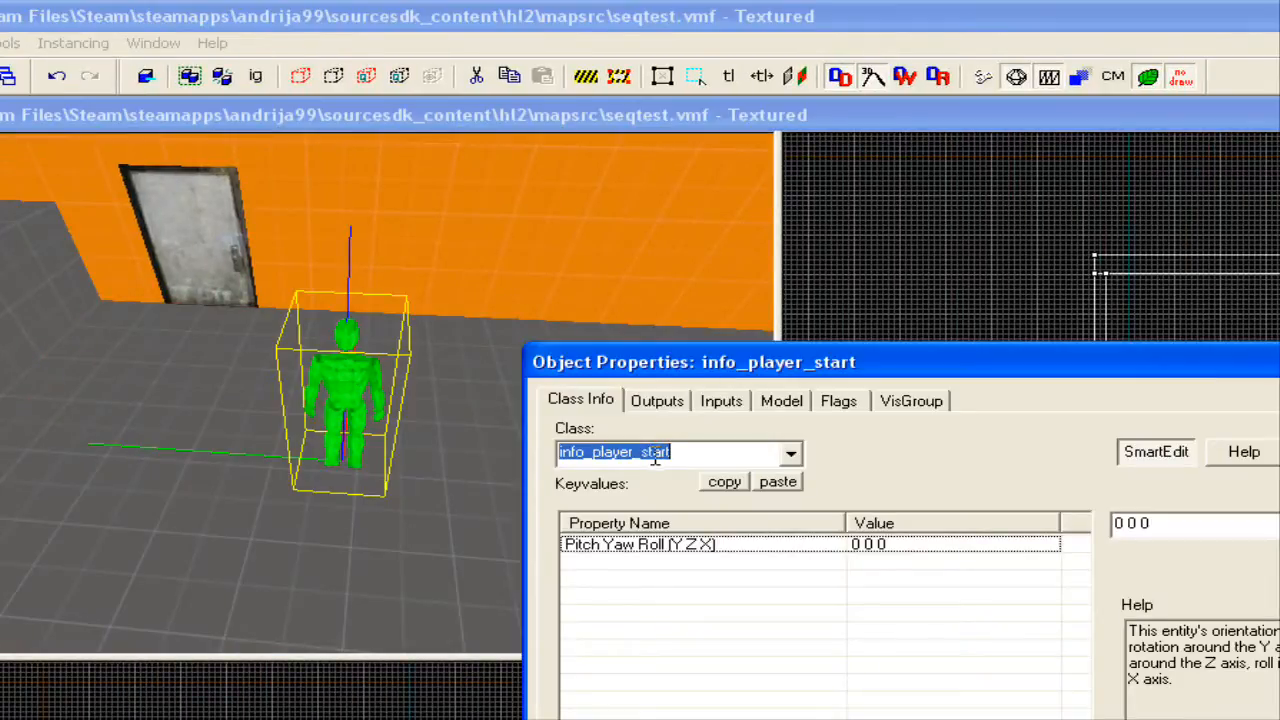
# Change the player start to npc_metropolice named Cop with weapon set to Nothing
pyautogui.write('npc_metropolice')
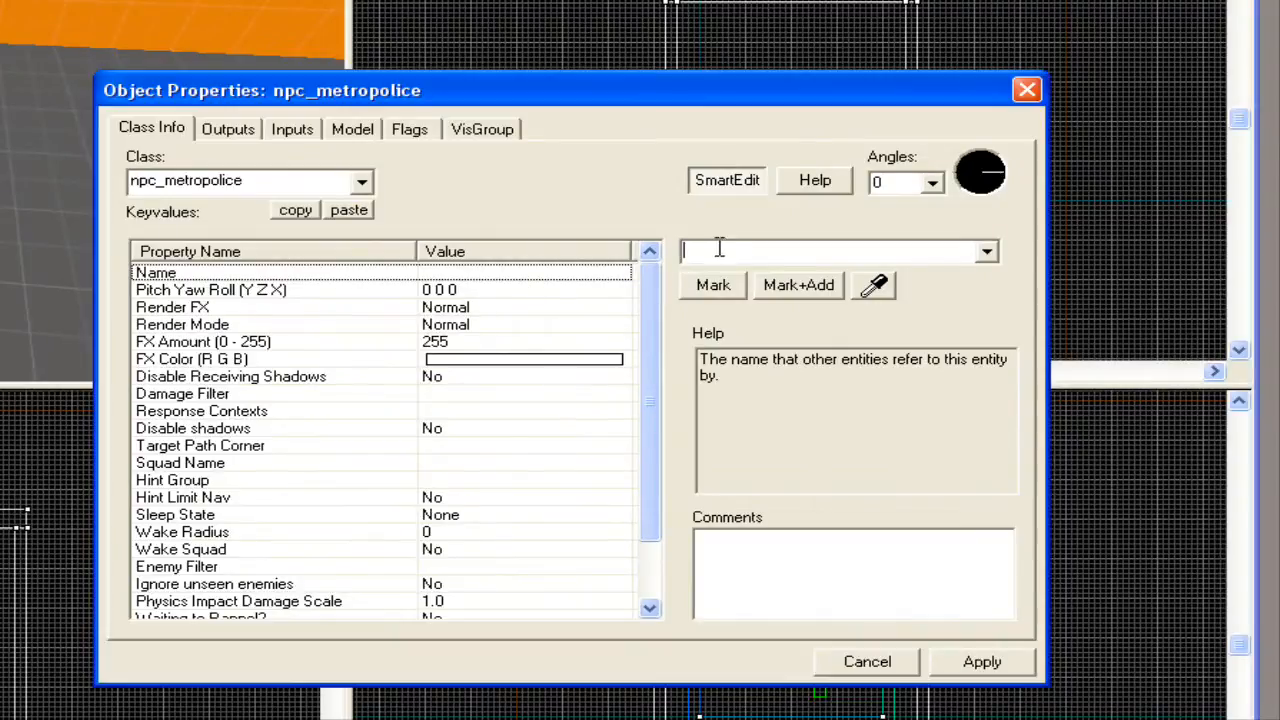
pyautogui.write('Cop')
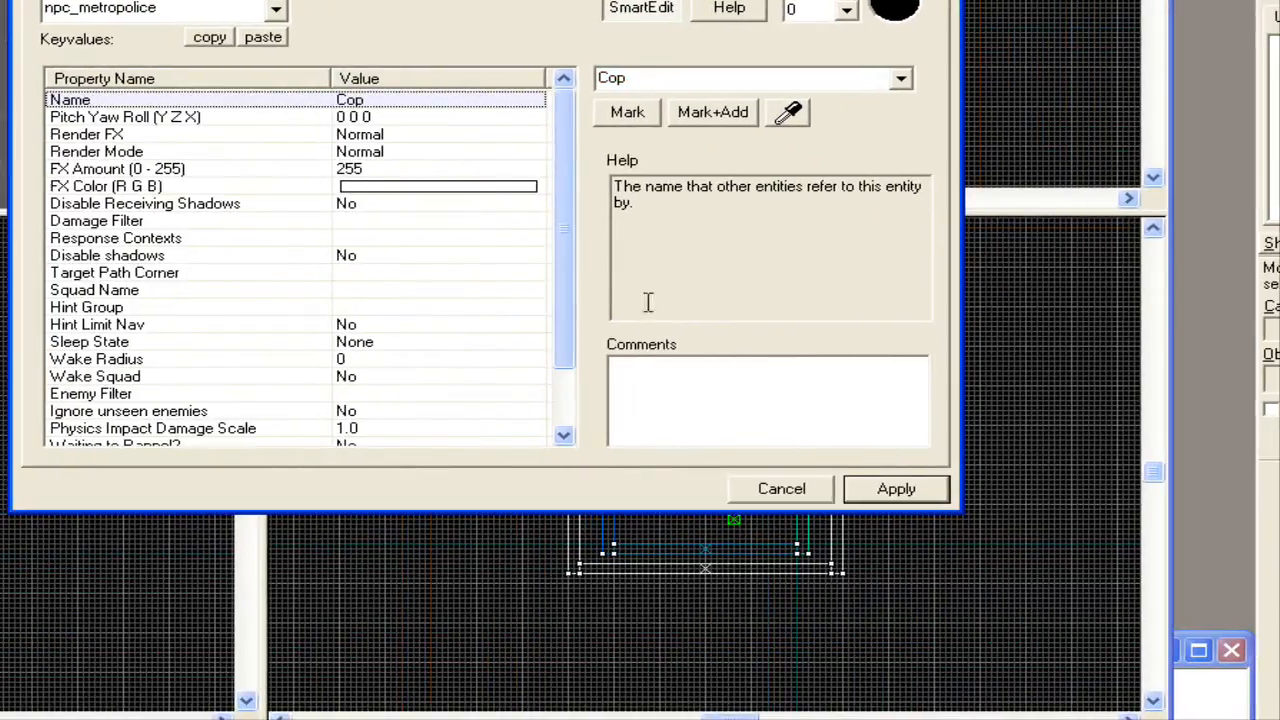
pyautogui.scroll(-3)
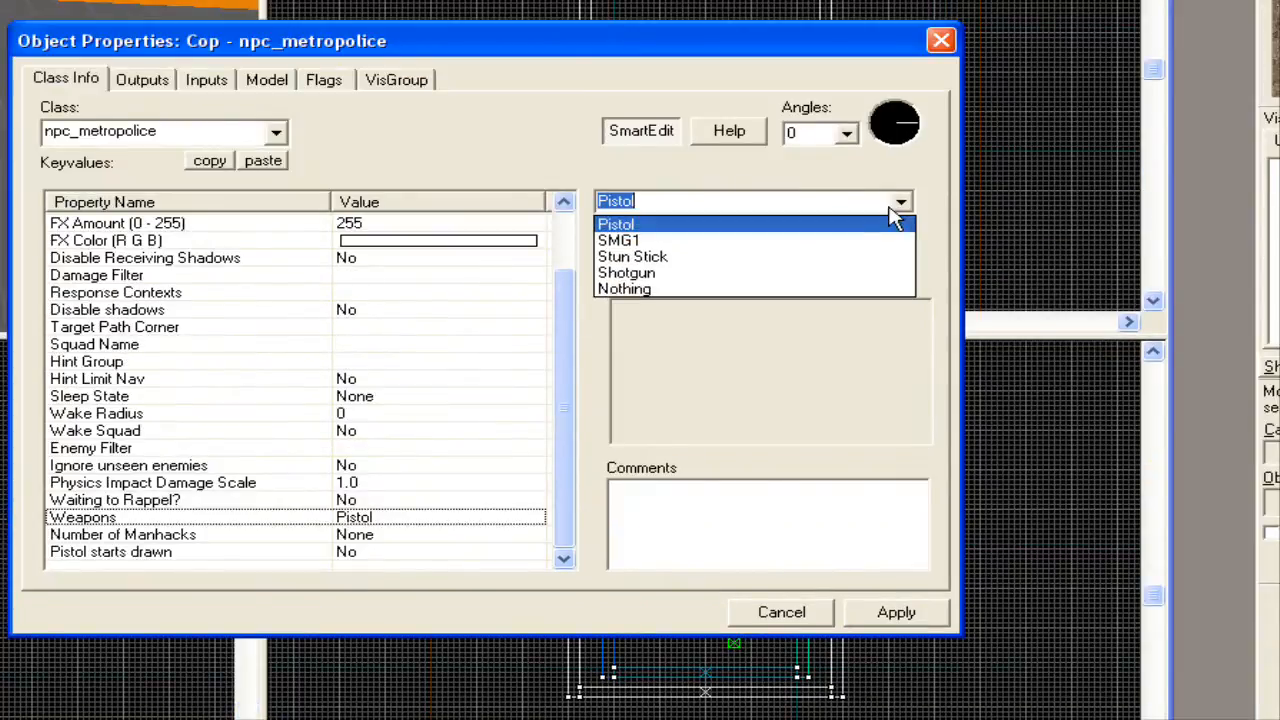
pyautogui.click(624, 288)
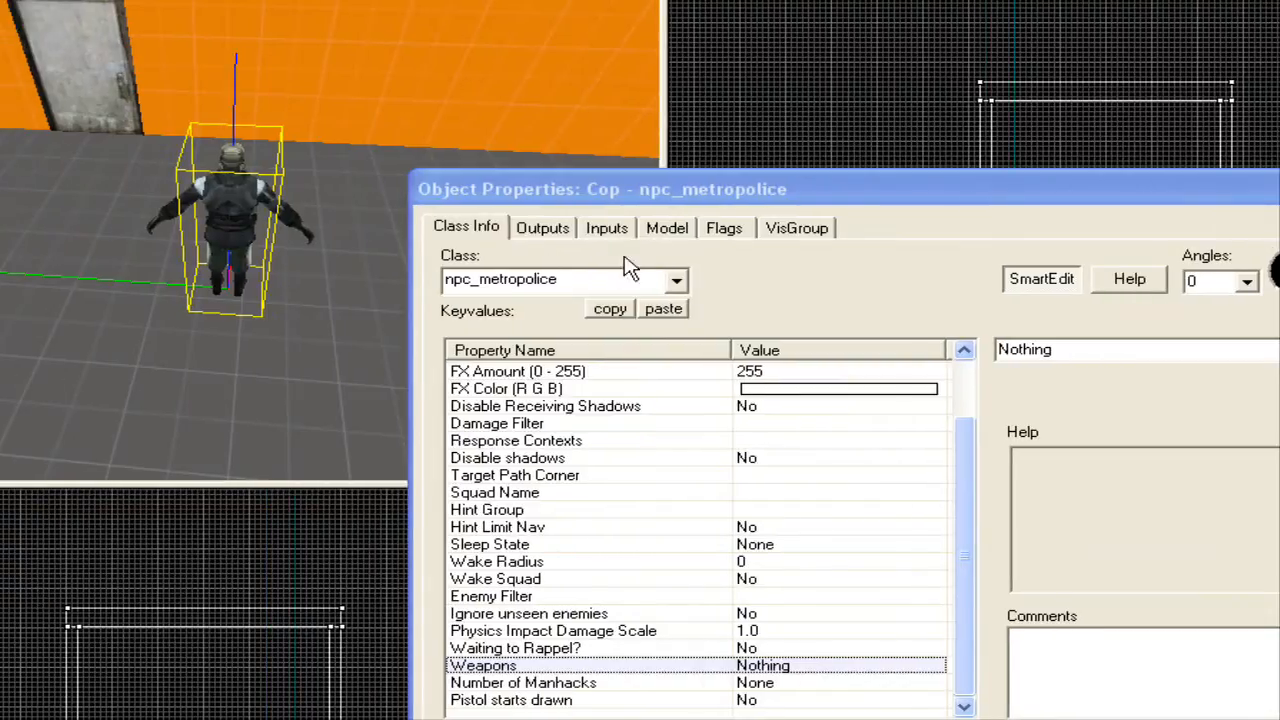
# On the Model tab, preview the adoorknock sequence, then settle on batonidle1
pyautogui.click(666, 227)
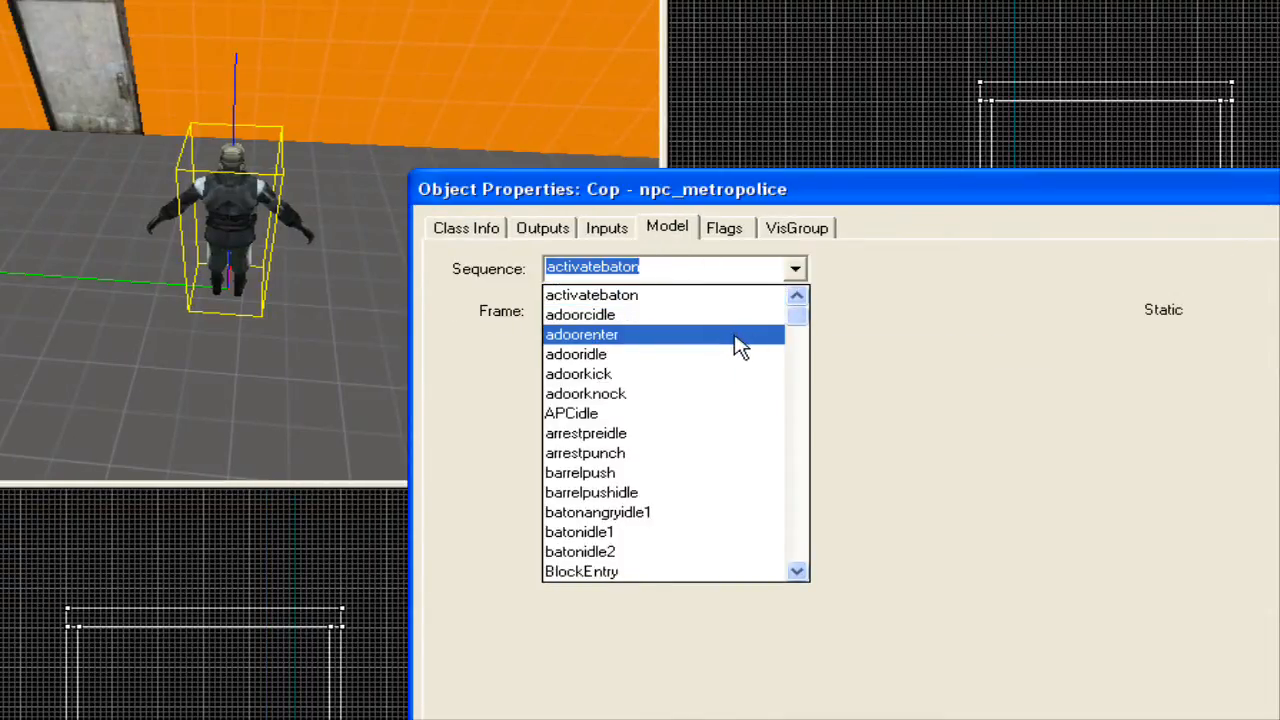
pyautogui.moveTo(675, 338)
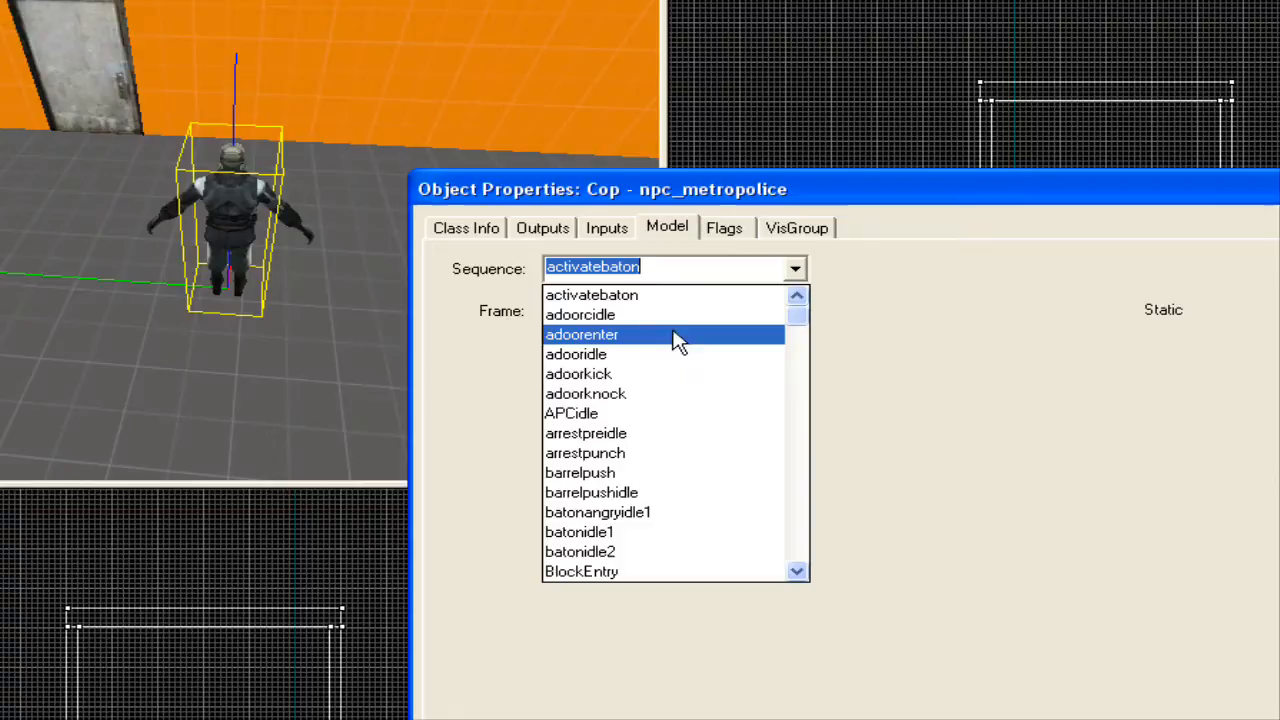
pyautogui.click(586, 393)
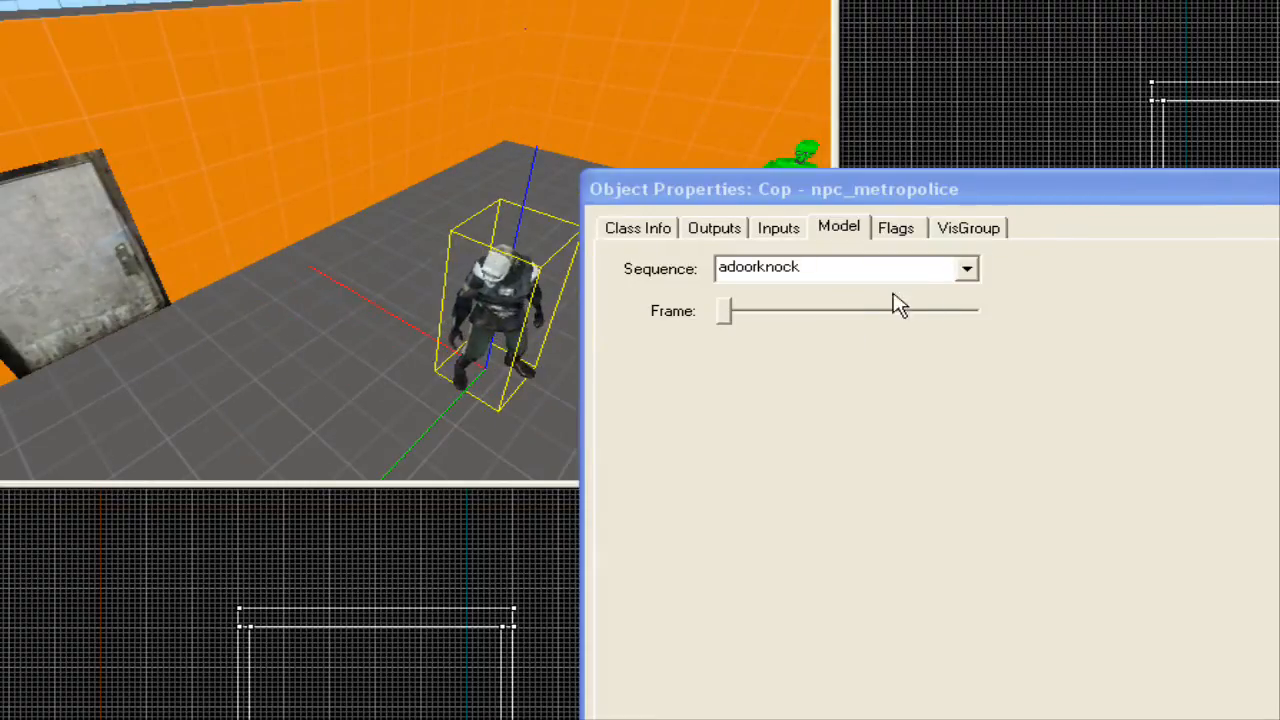
pyautogui.click(964, 267)
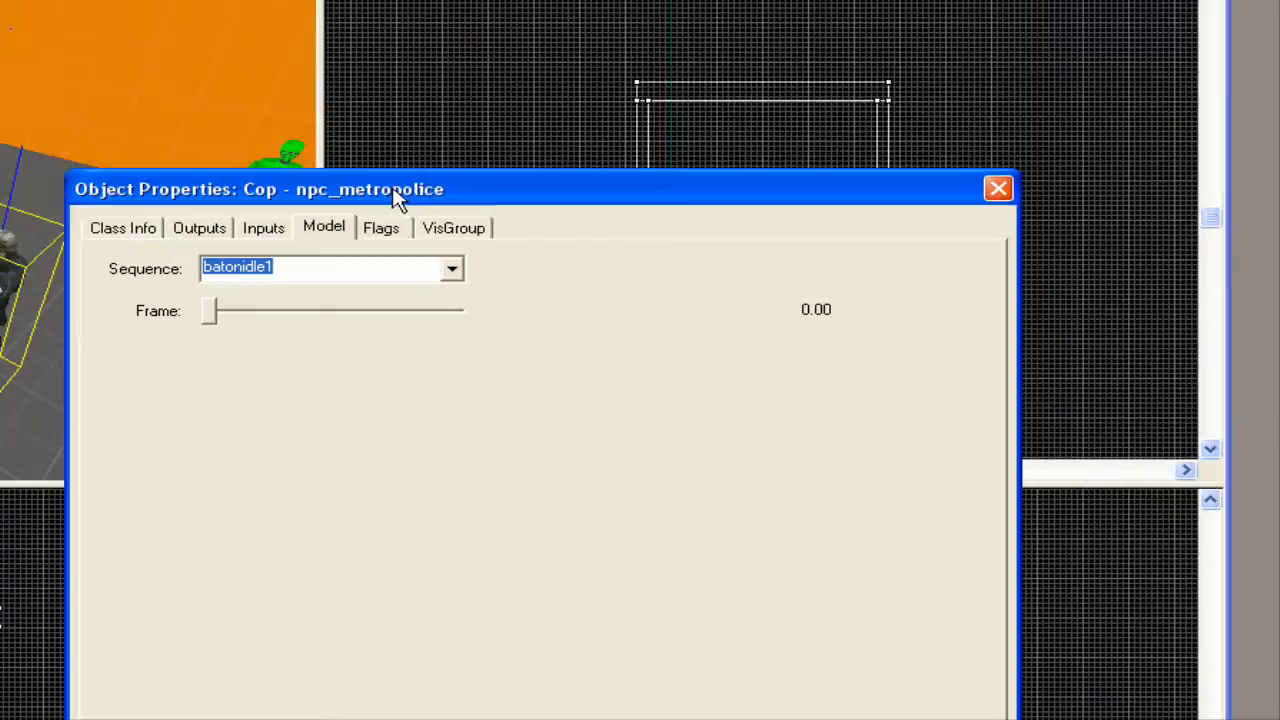
# Check Wait For Script in the Cop's flags, close its properties, and reselect it
pyautogui.click(381, 227)
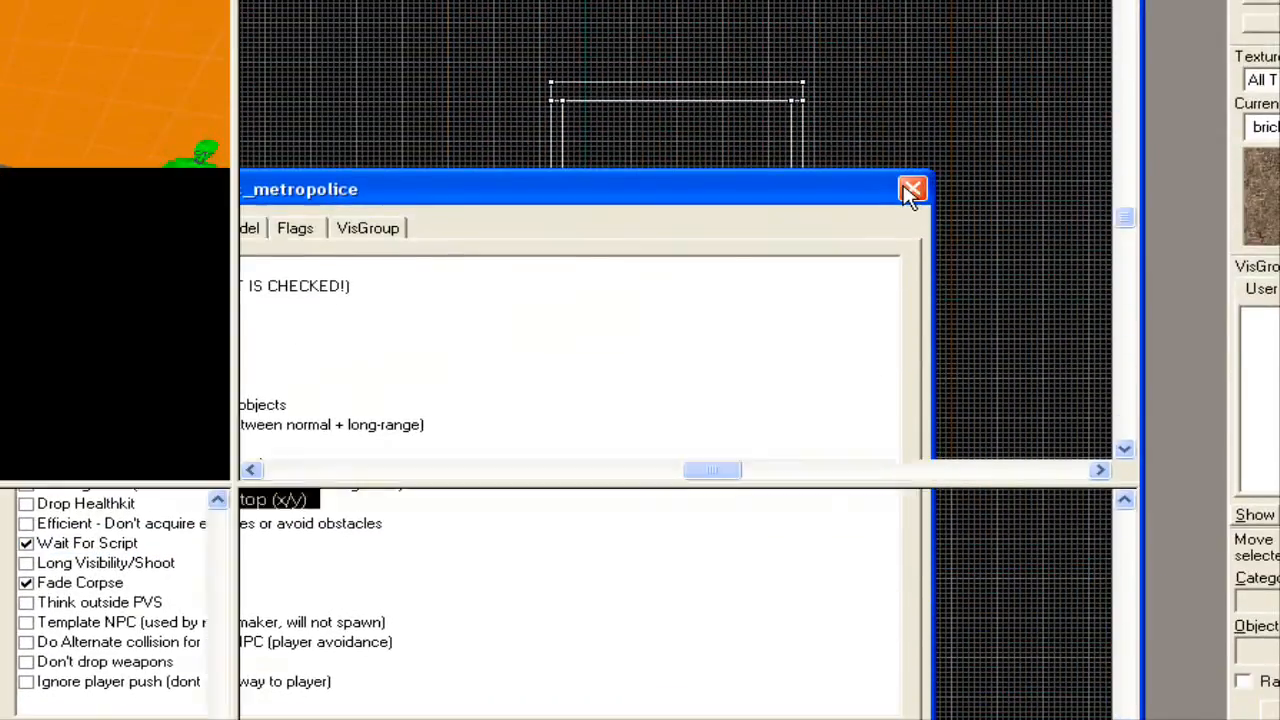
pyautogui.click(911, 190)
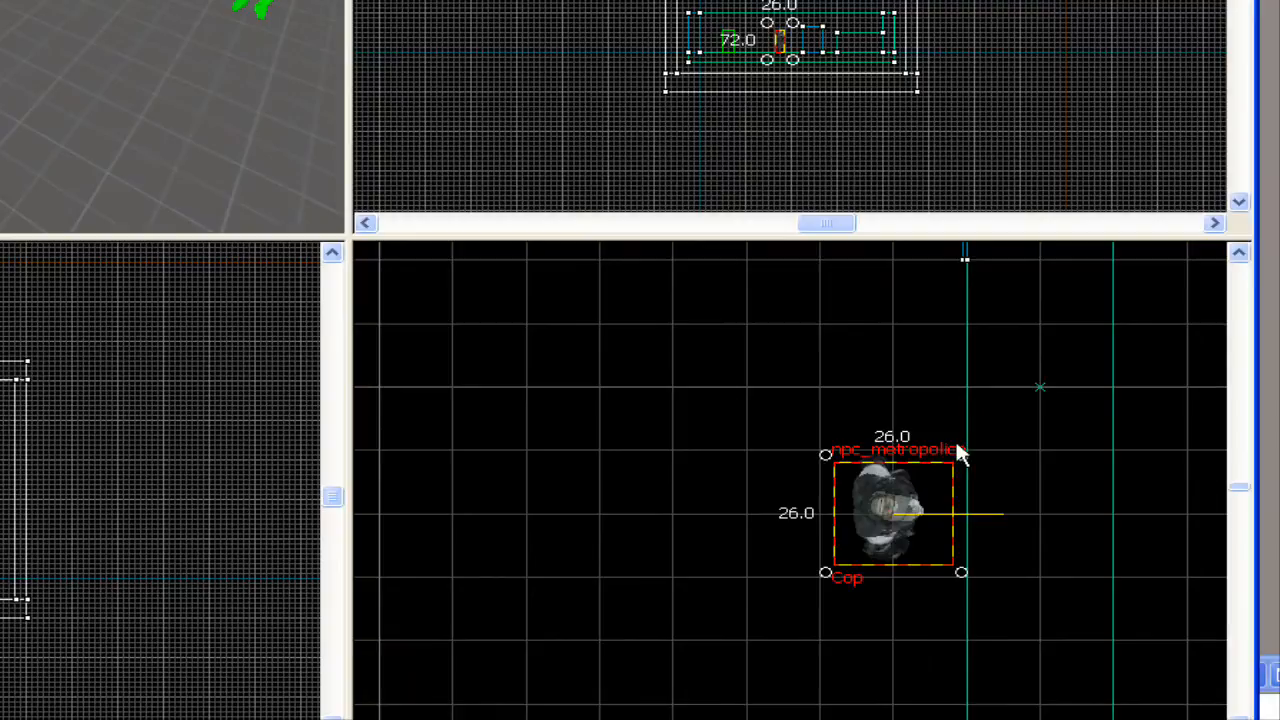
pyautogui.click(893, 513)
pyautogui.write('ai_rel')
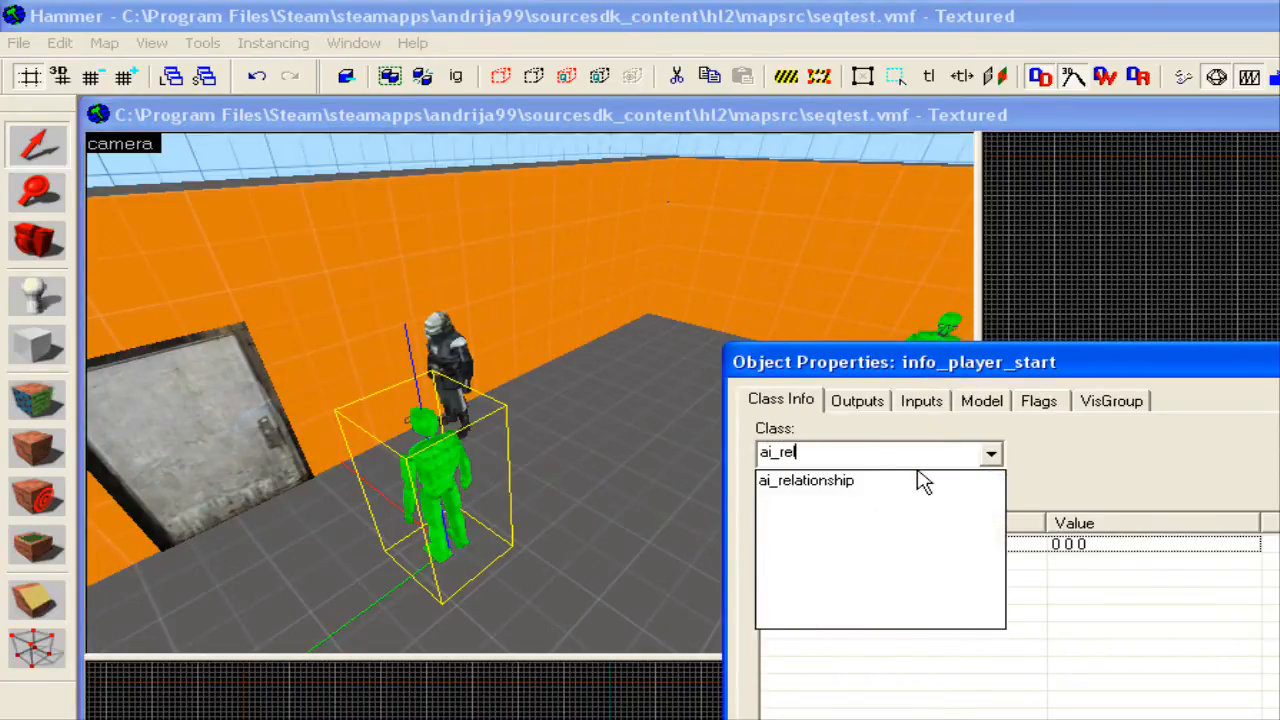
# Make the entity an ai_relationship named relationship with Cop as its subject
pyautogui.click(806, 480)
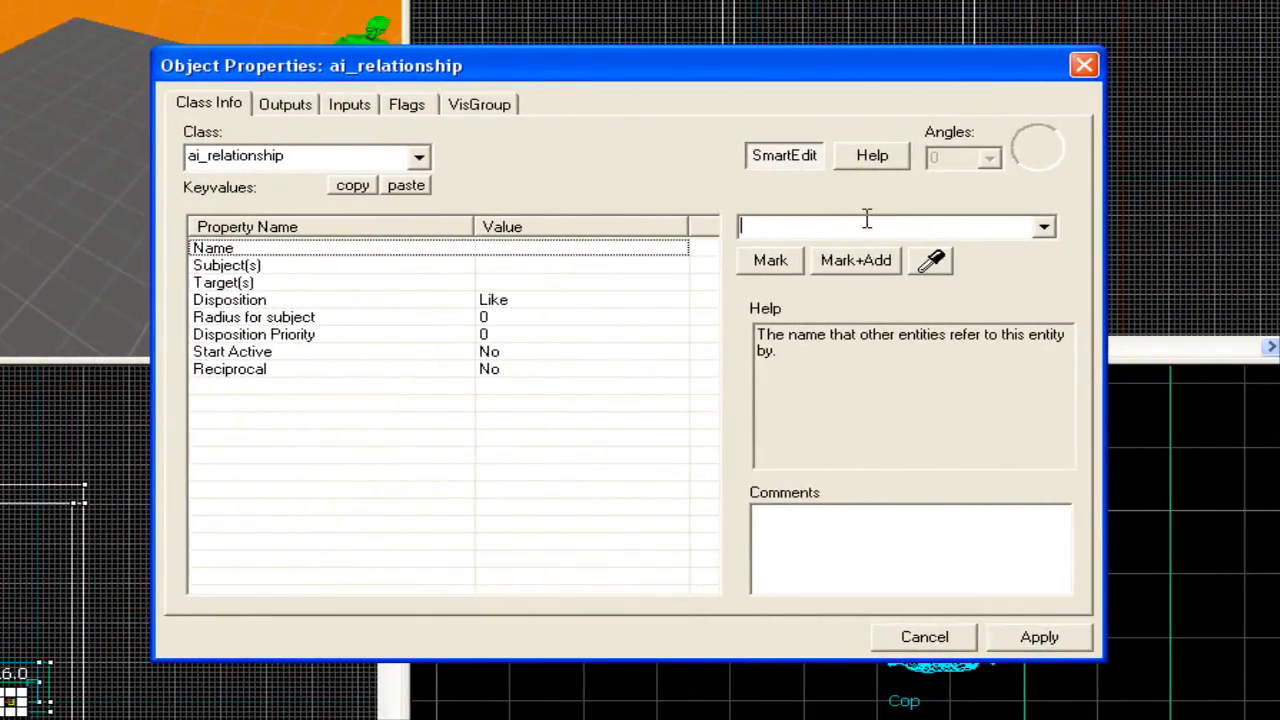
pyautogui.write('realtio')
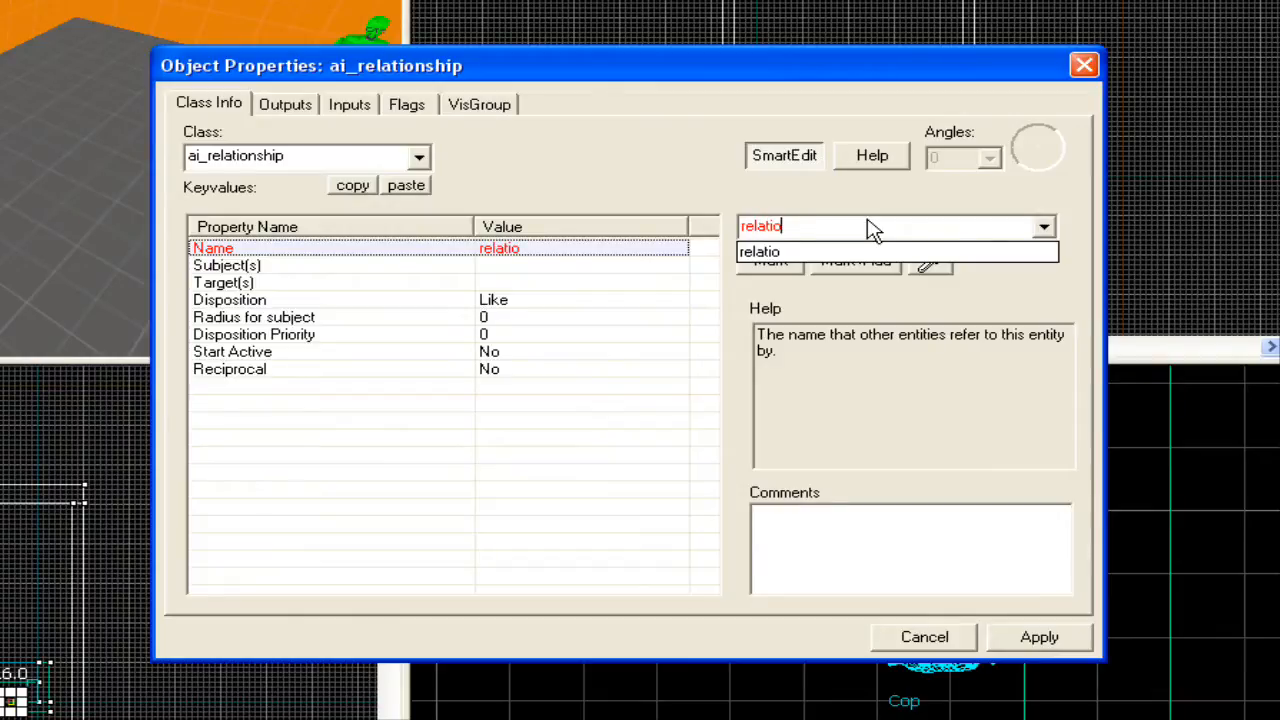
pyautogui.write('nship')
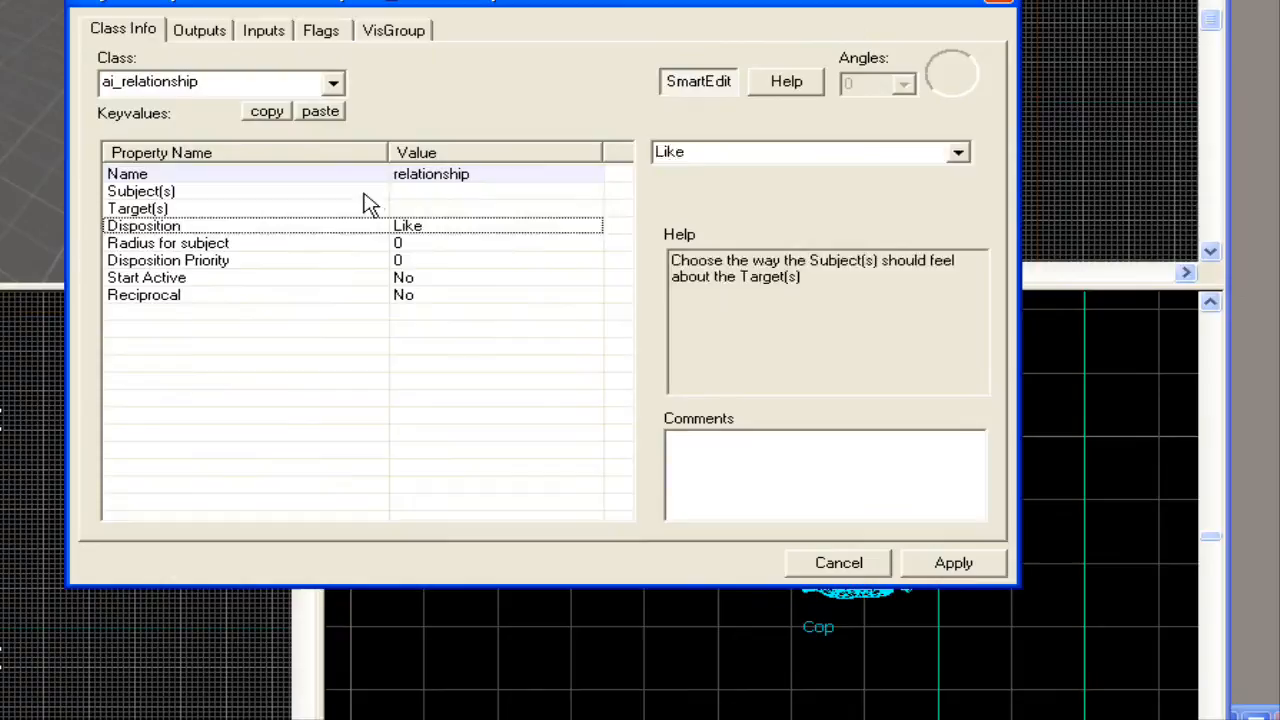
pyautogui.click(141, 191)
pyautogui.write('Cop')
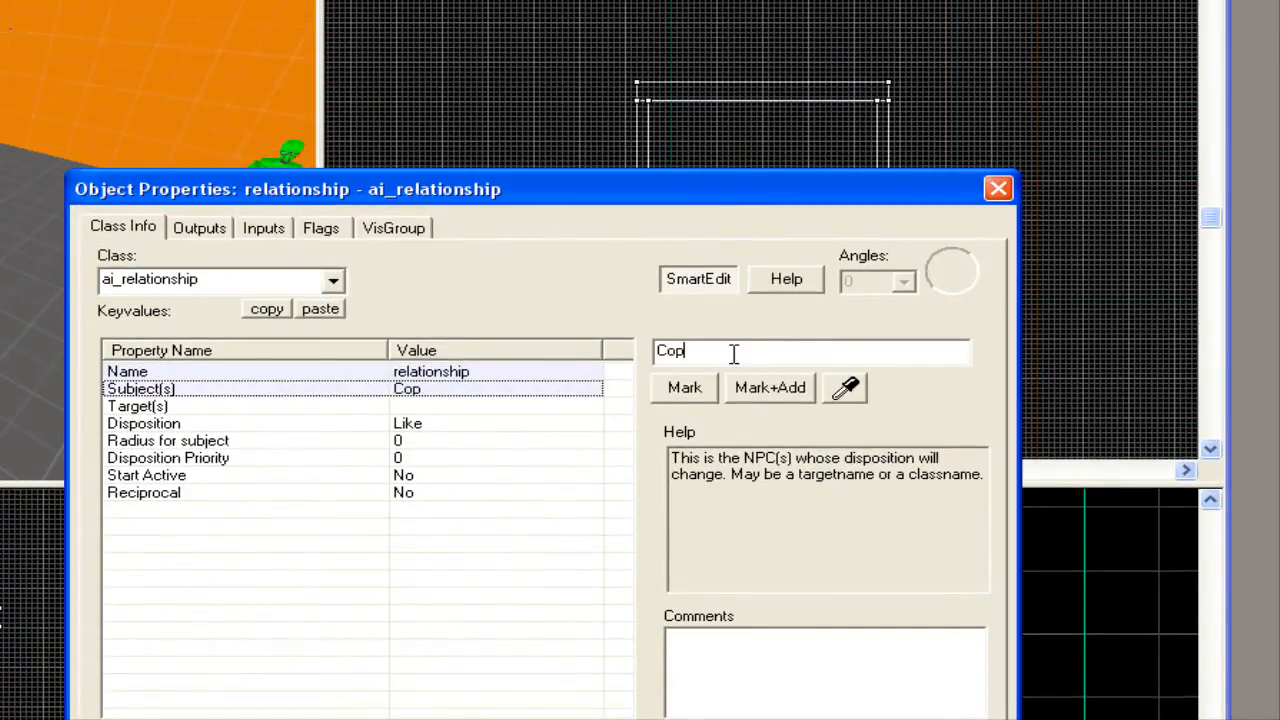
# Target !player with Neutral disposition, Start Active Yes, and close the properties
pyautogui.click(137, 406)
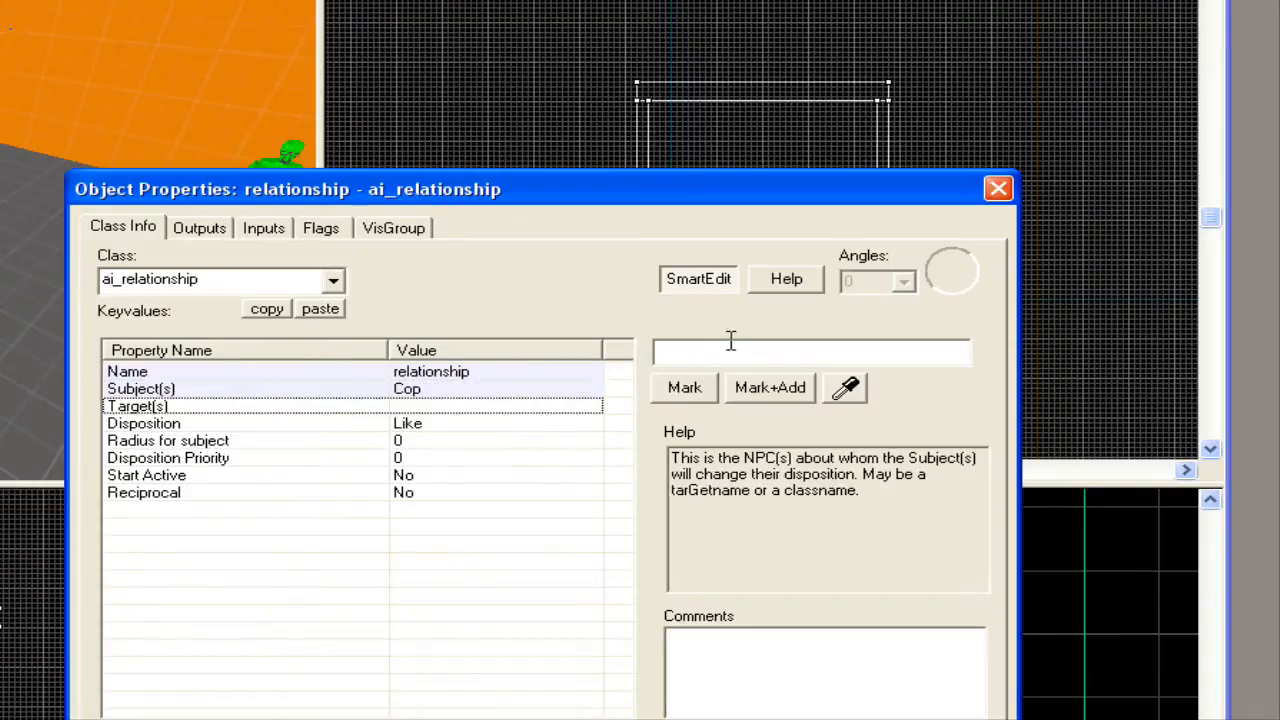
pyautogui.write('!player')
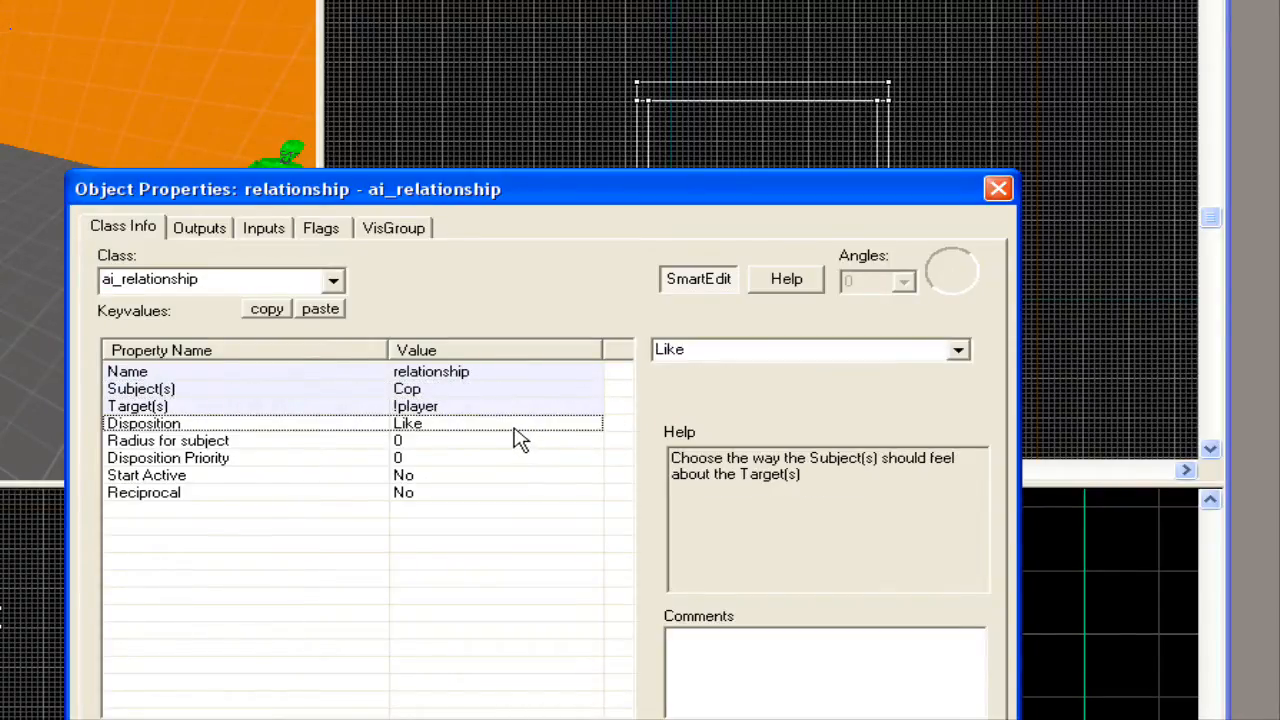
pyautogui.click(956, 349)
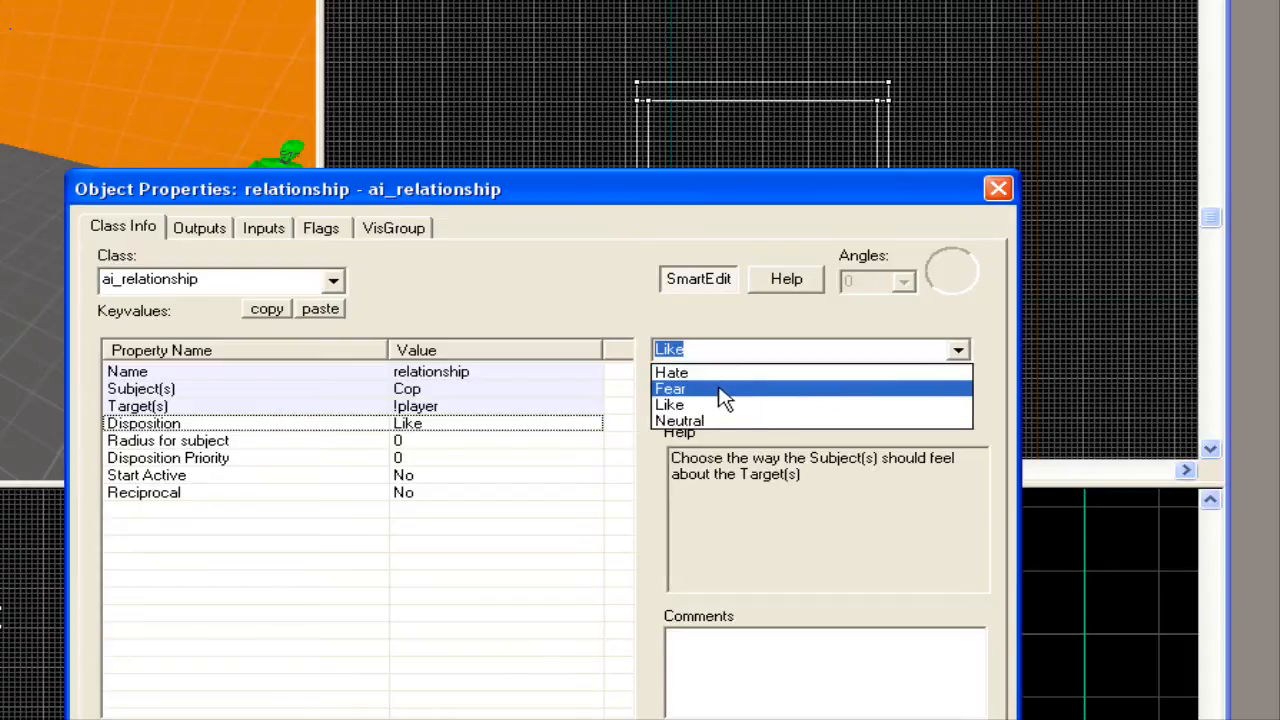
pyautogui.click(679, 420)
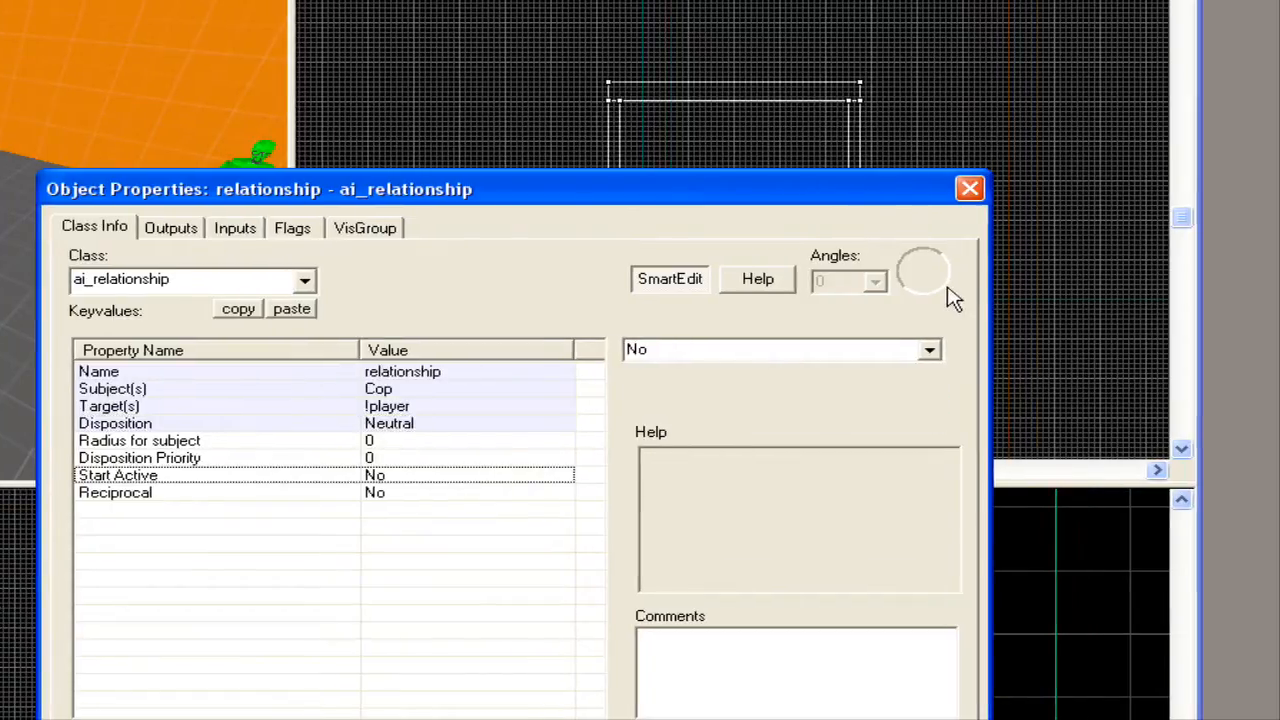
pyautogui.click(780, 349)
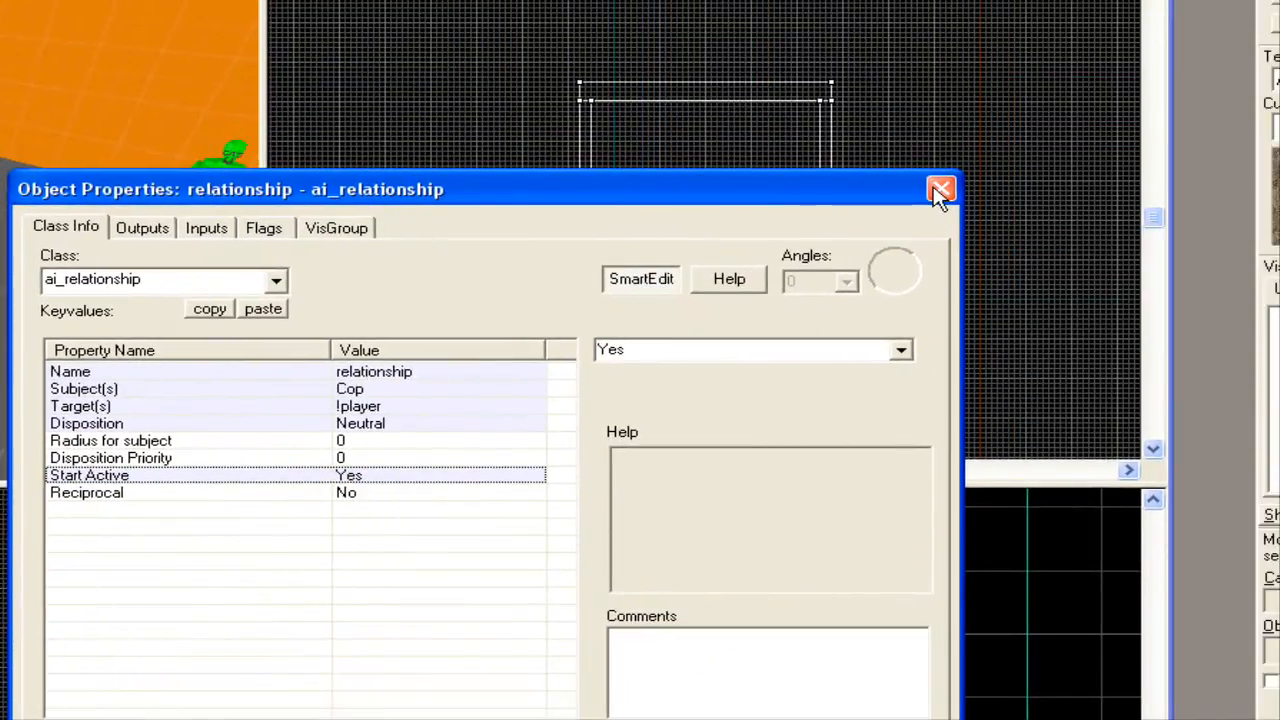
pyautogui.click(940, 190)
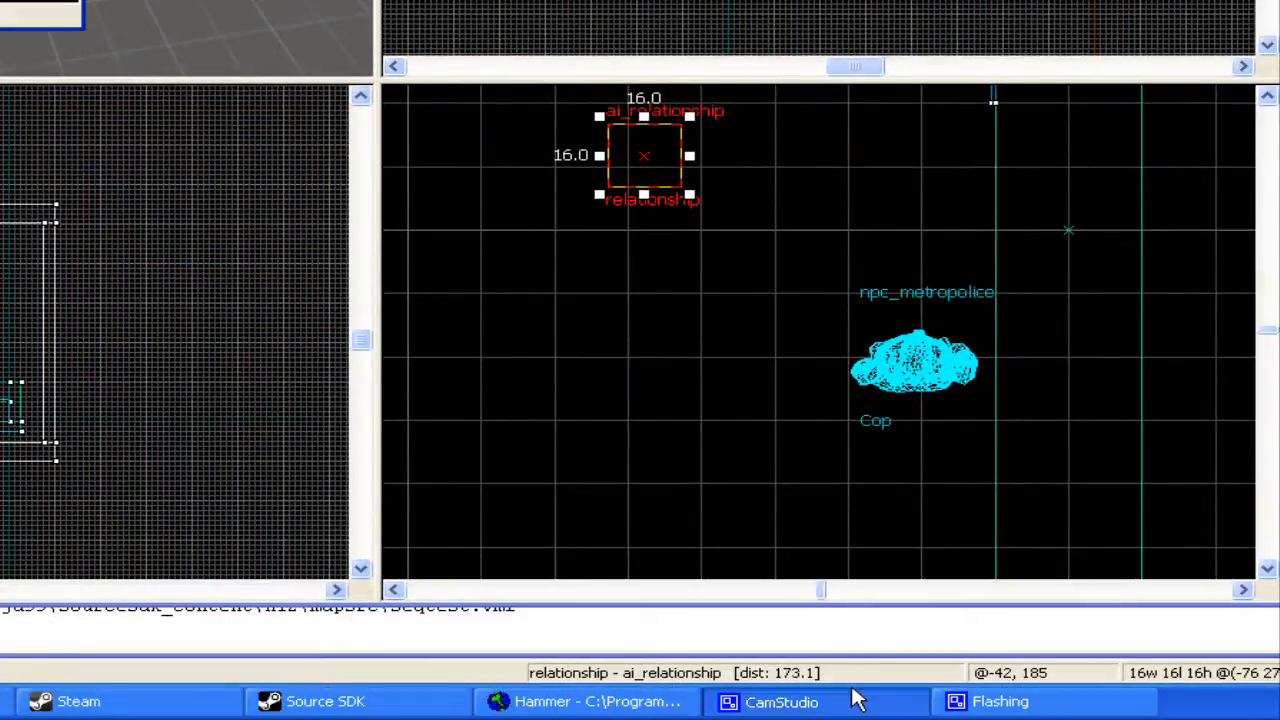
# Place an info_player_start in front of the door and open its properties
pyautogui.click(780, 701)
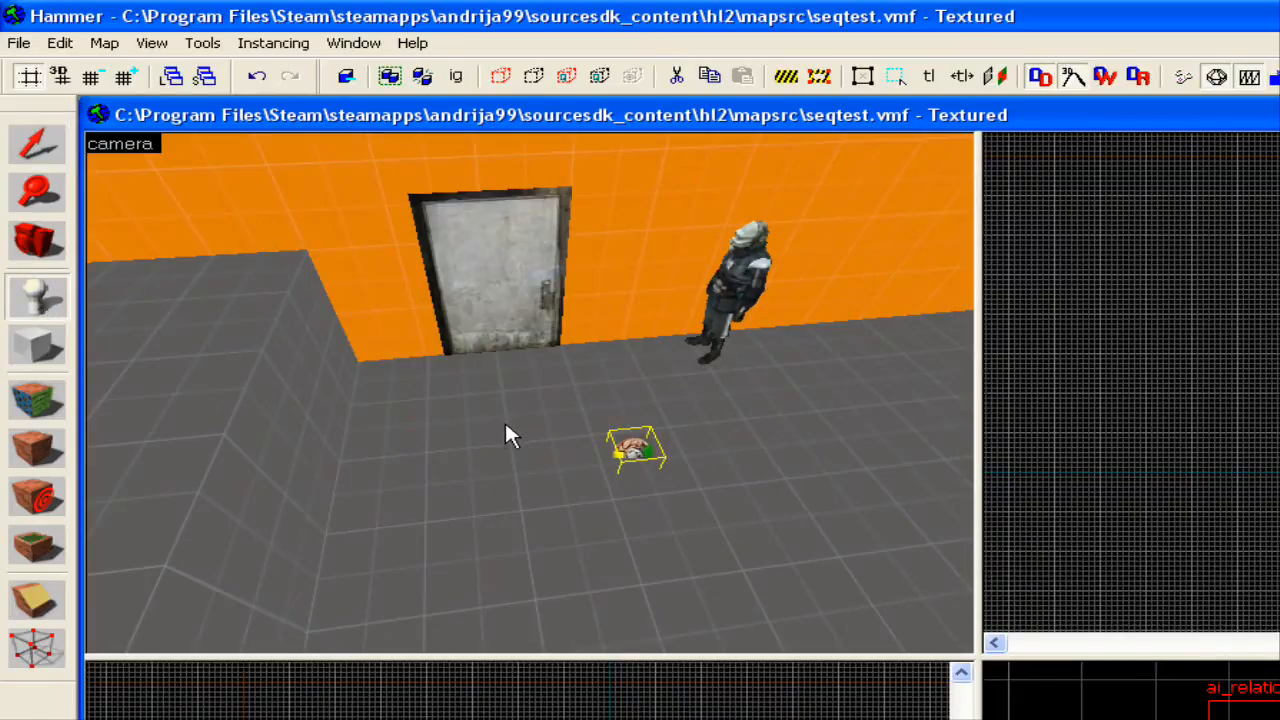
pyautogui.doubleClick(490, 350)
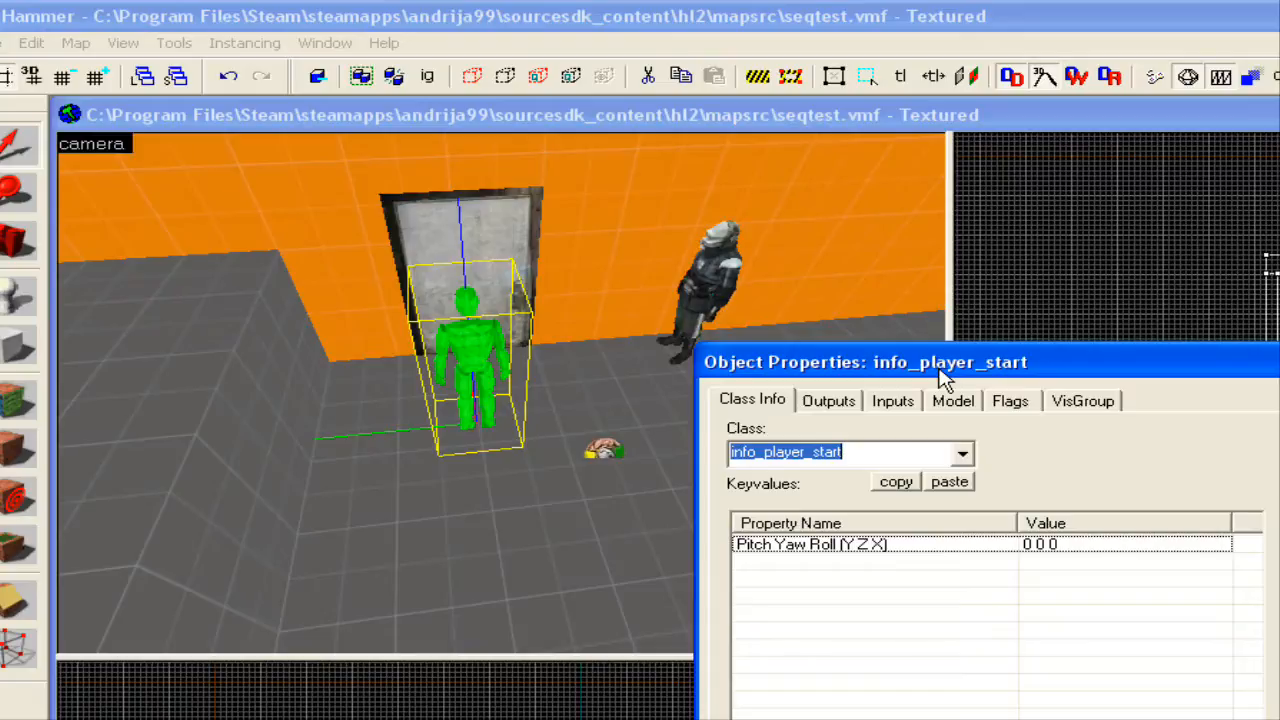
# Convert the entity to scripted_sequence named sequence1 with Target NPC Cop
pyautogui.write('sequ')
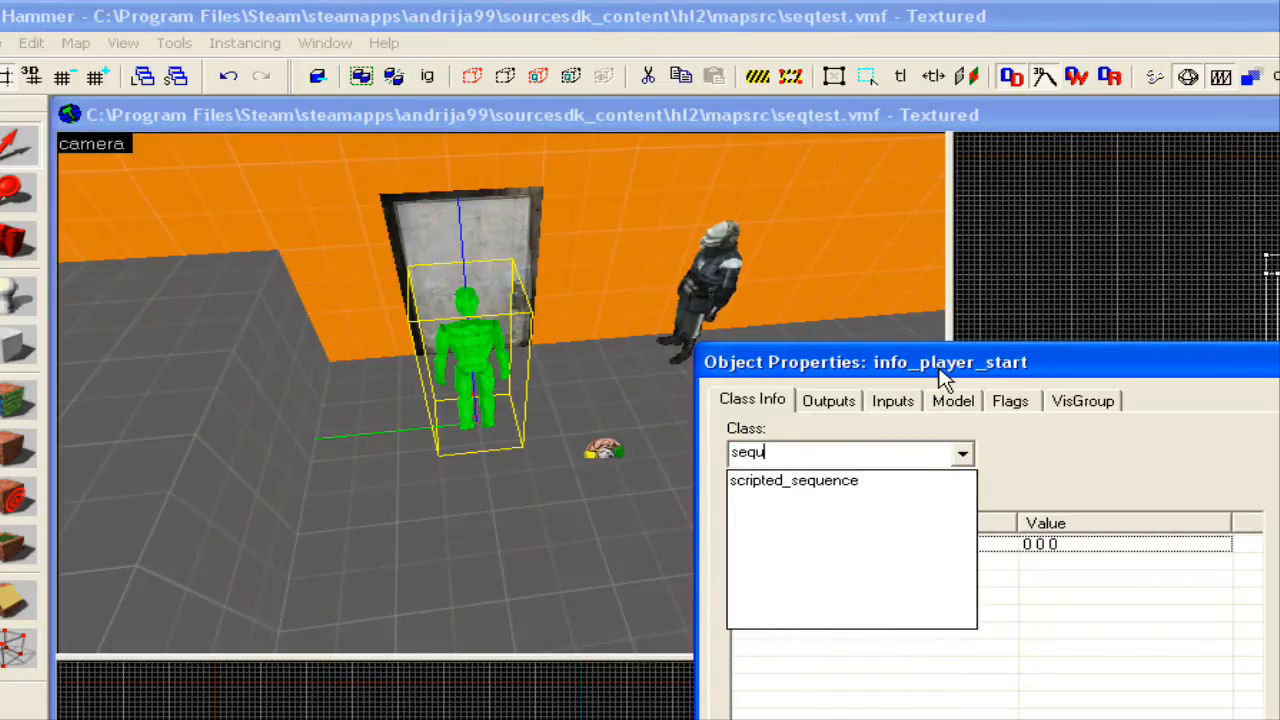
pyautogui.click(793, 480)
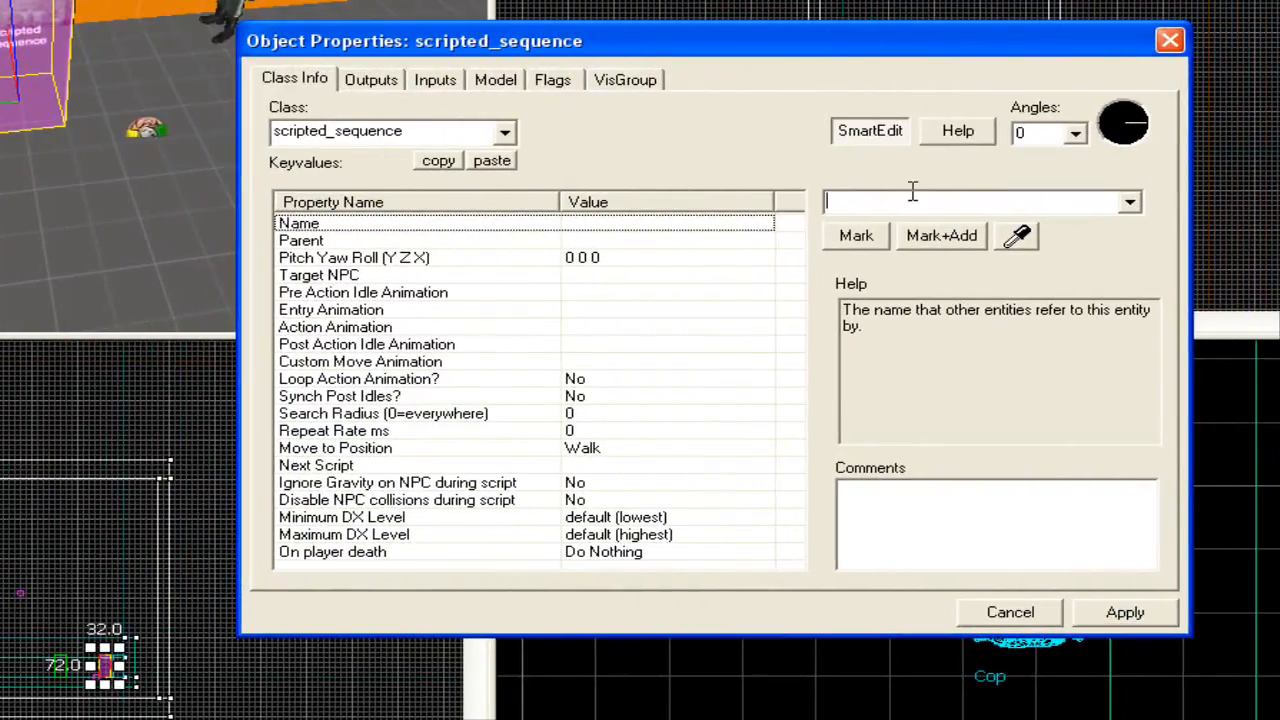
pyautogui.write('sequence1')
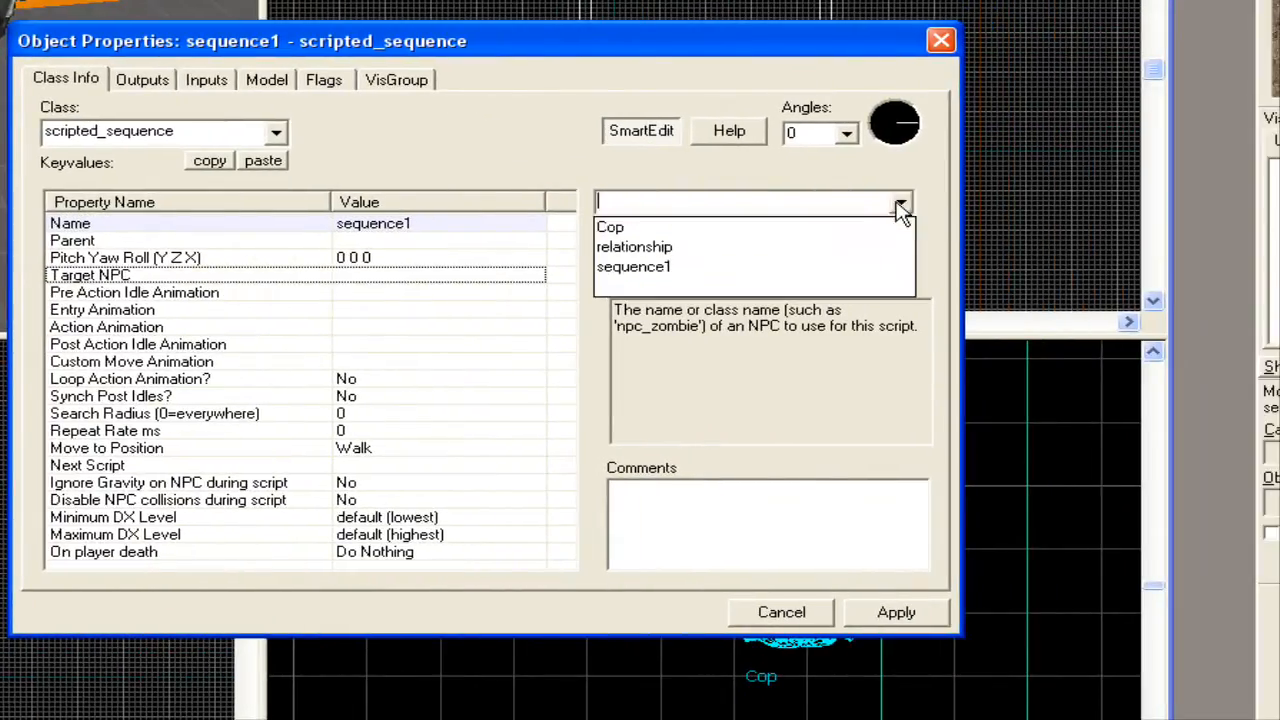
pyautogui.click(610, 227)
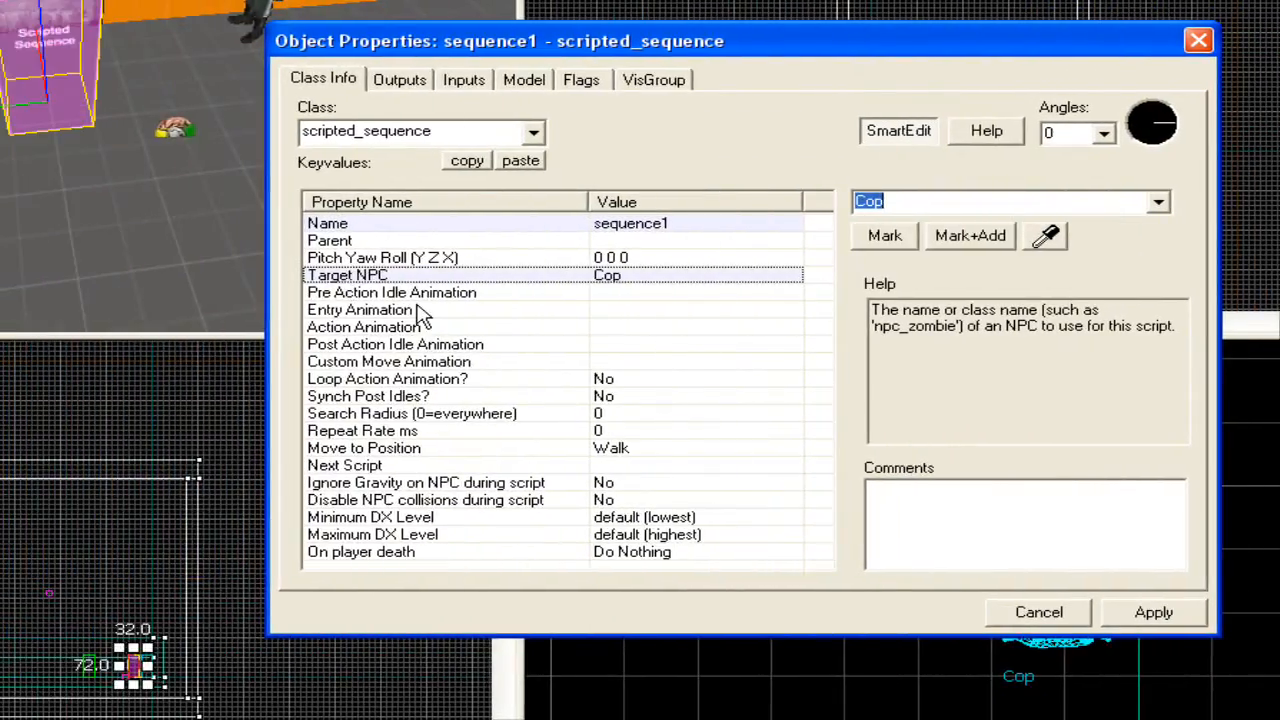
pyautogui.moveTo(385, 300)
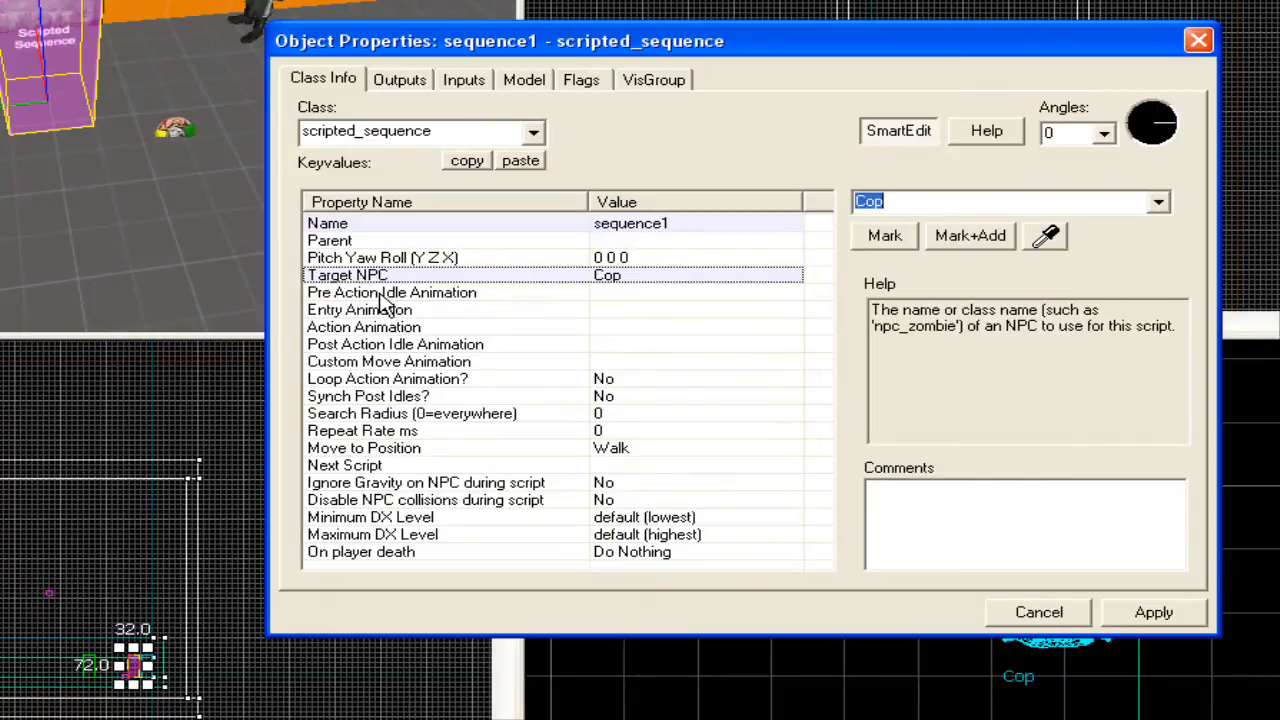
pyautogui.moveTo(418, 305)
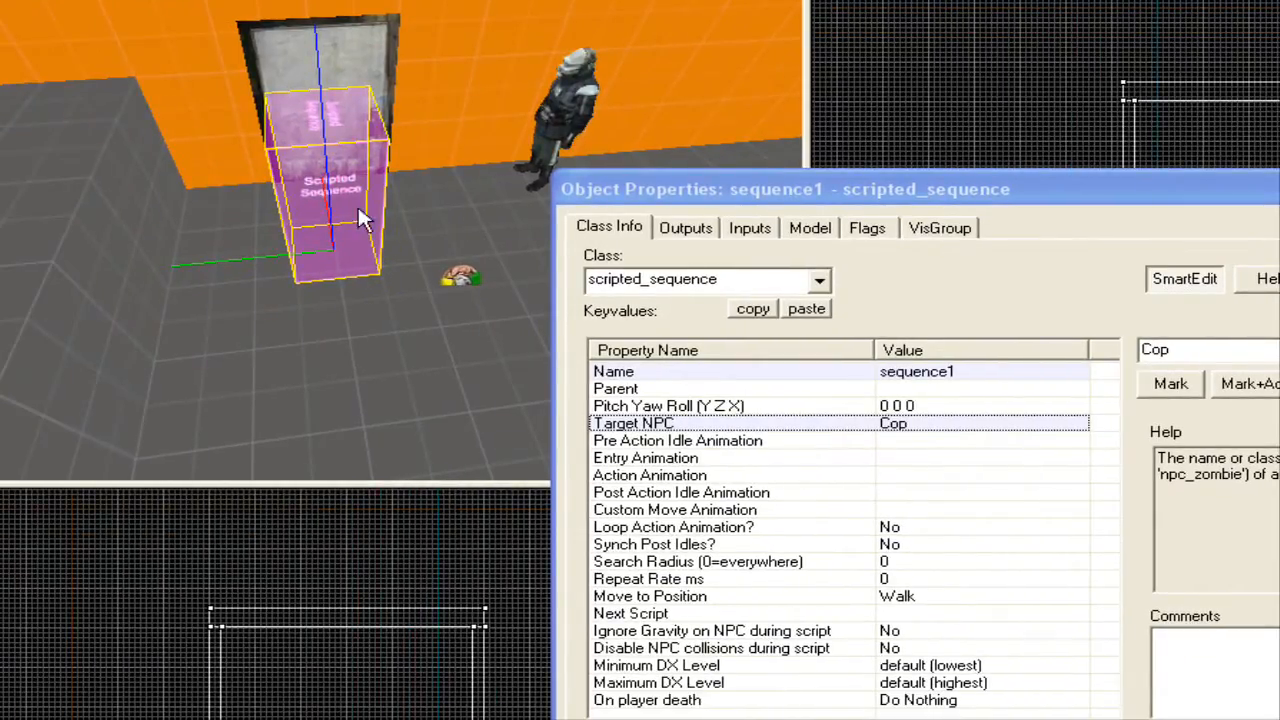
pyautogui.click(678, 458)
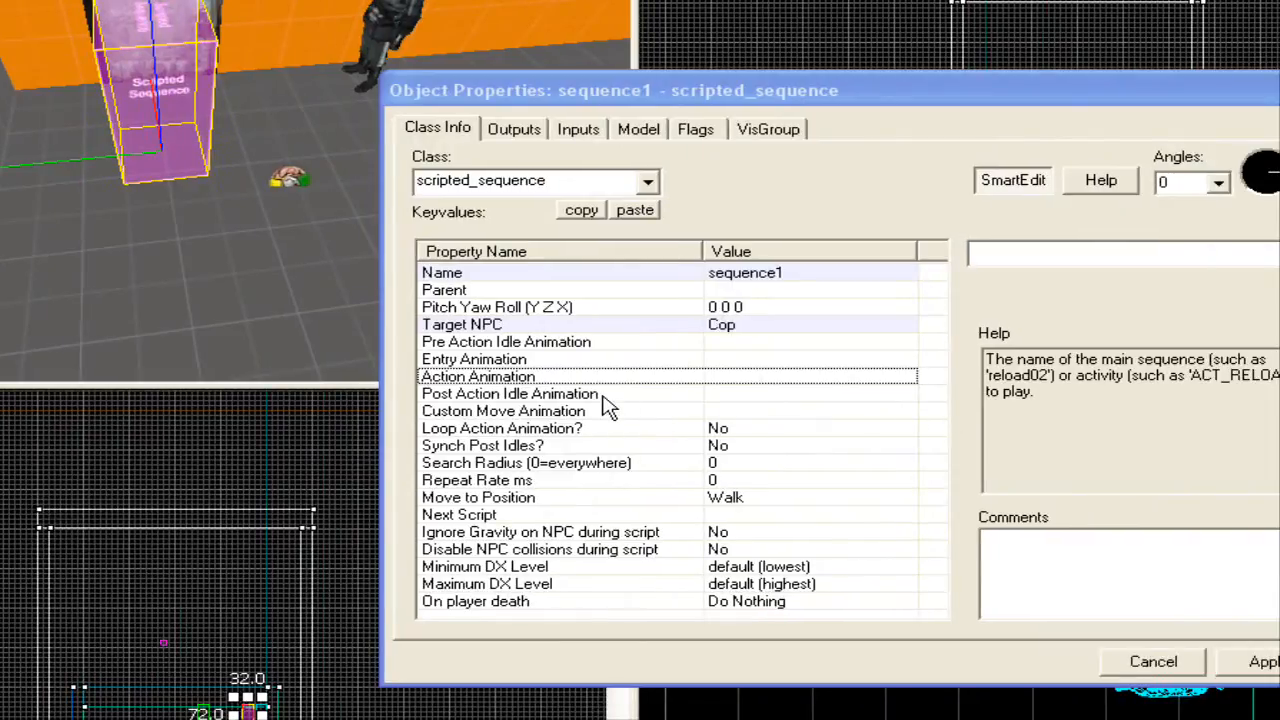
# Set a looping adoorknock action animation and close sequence1's properties
pyautogui.click(510, 393)
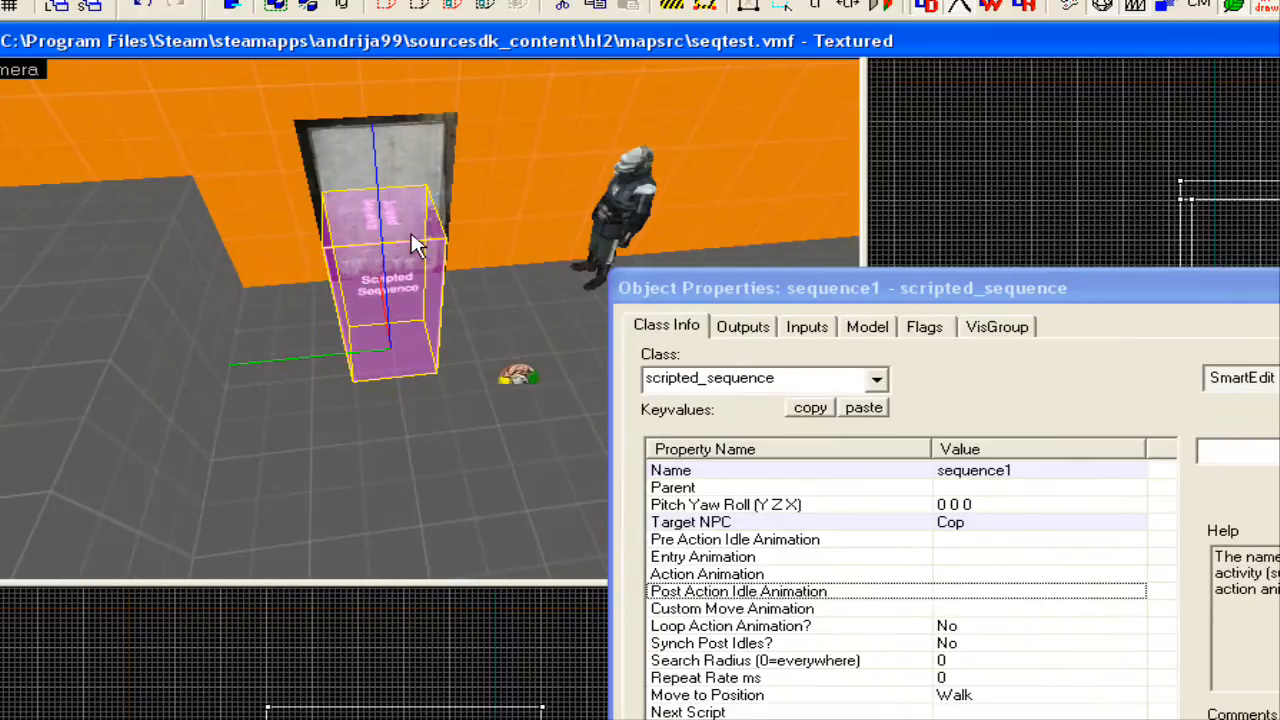
pyautogui.moveTo(540, 307)
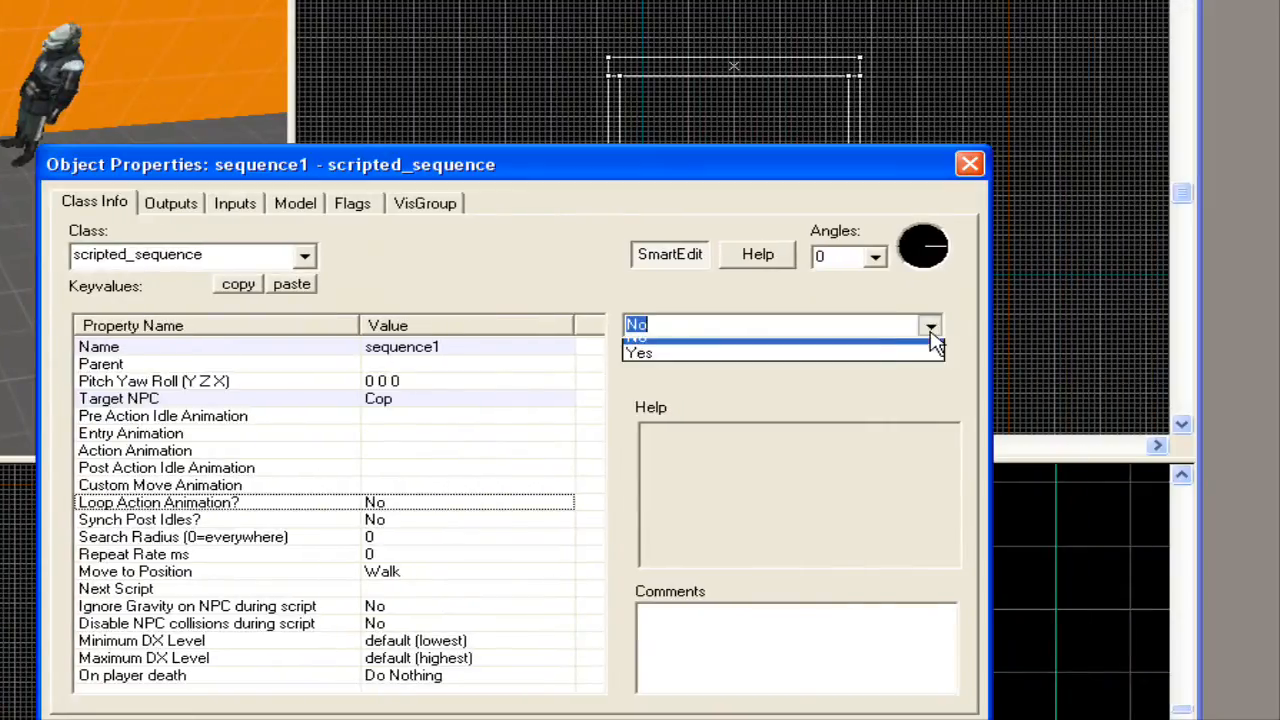
pyautogui.click(638, 352)
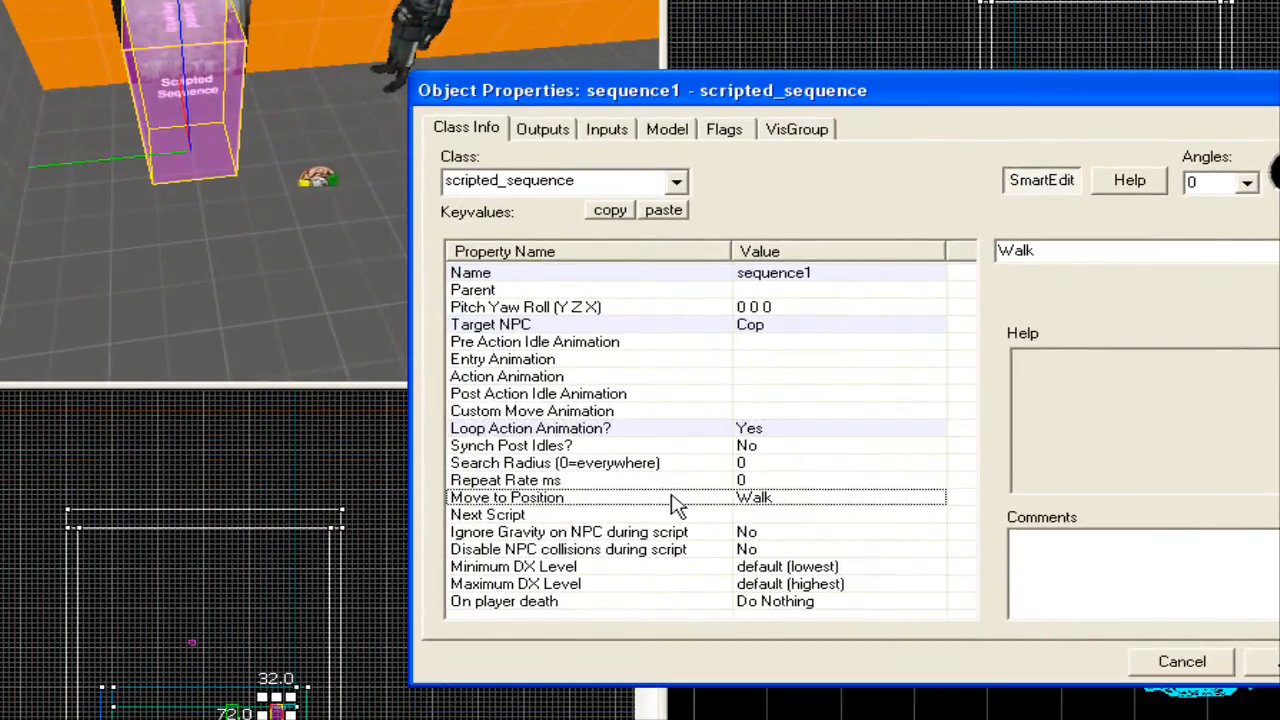
pyautogui.click(900, 250)
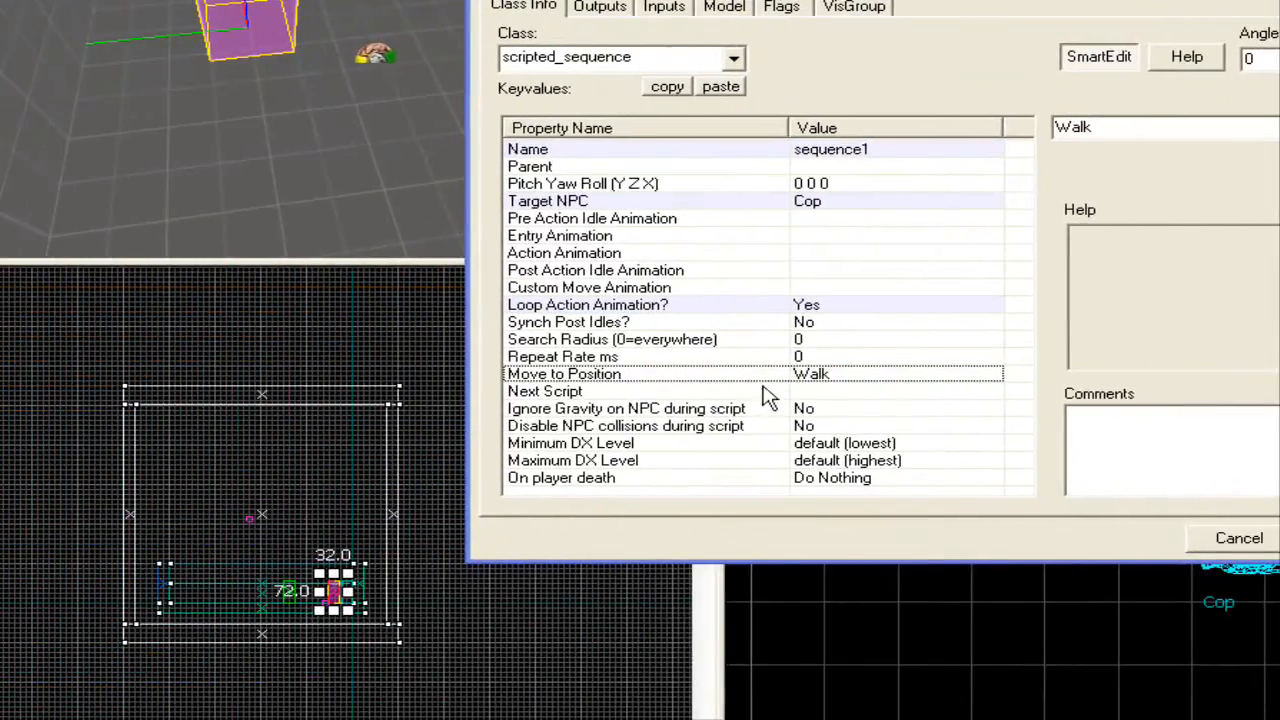
pyautogui.moveTo(725, 395)
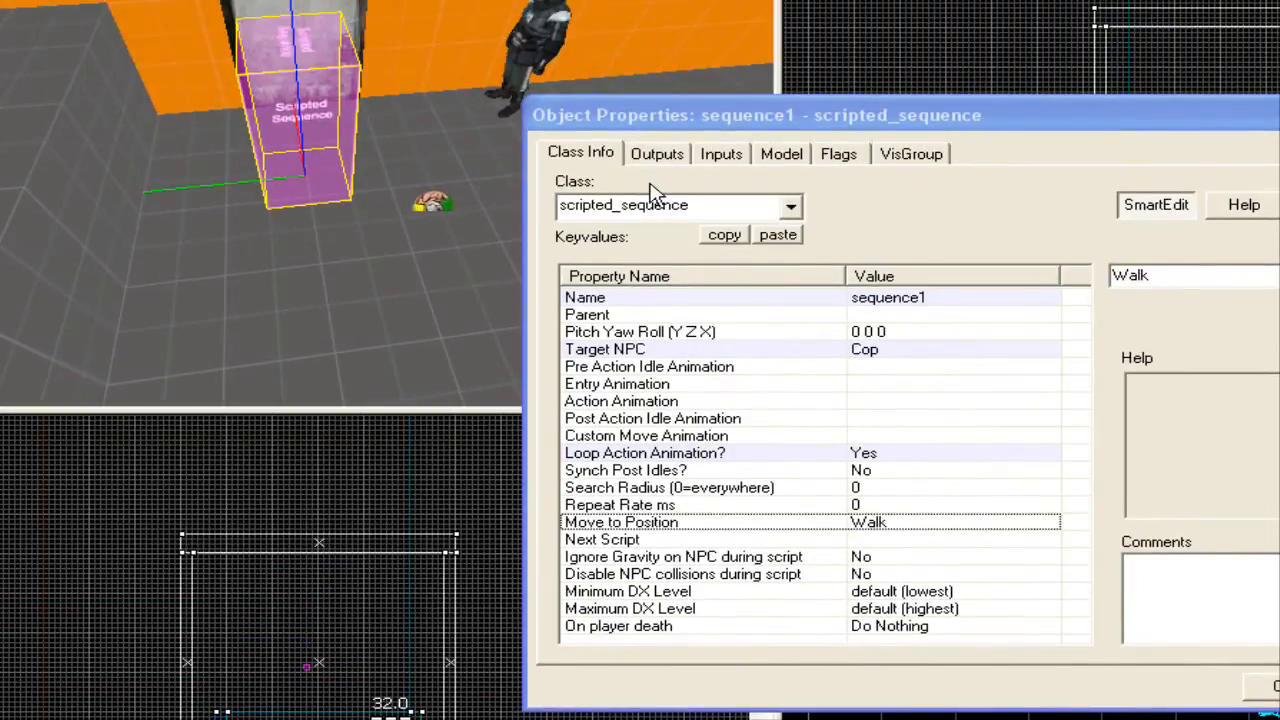
pyautogui.moveTo(940, 275)
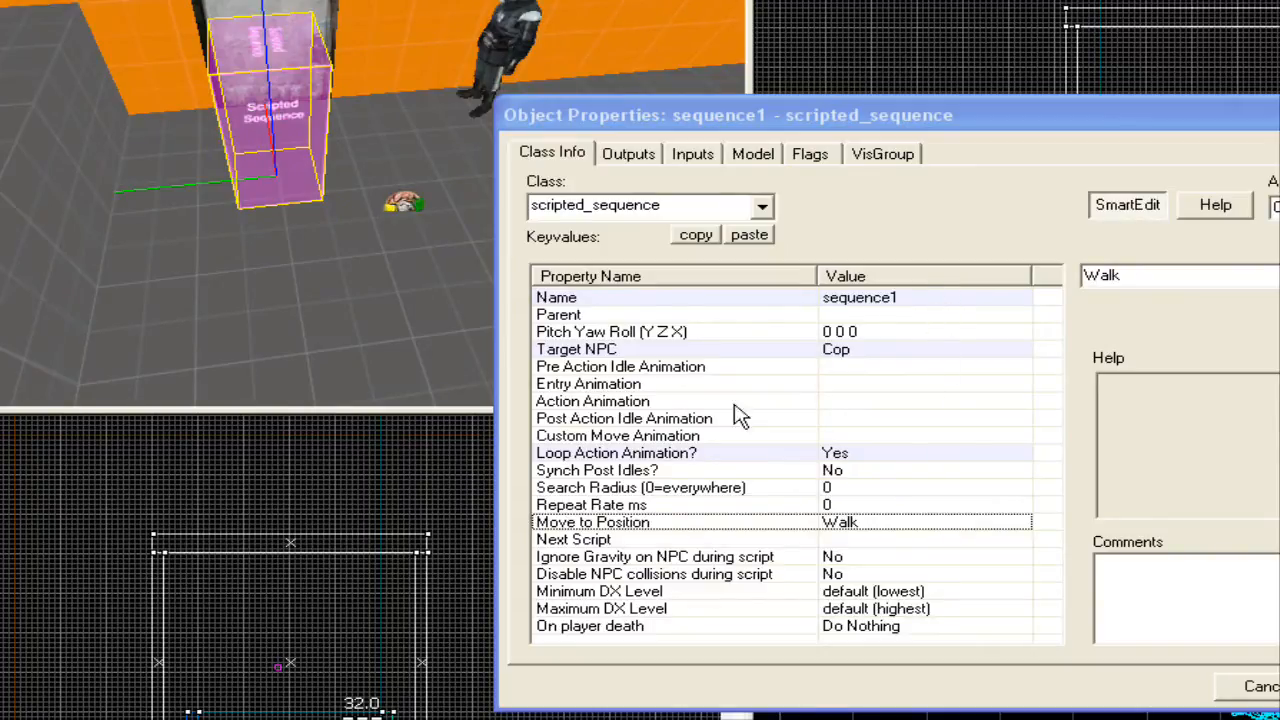
pyautogui.click(593, 401)
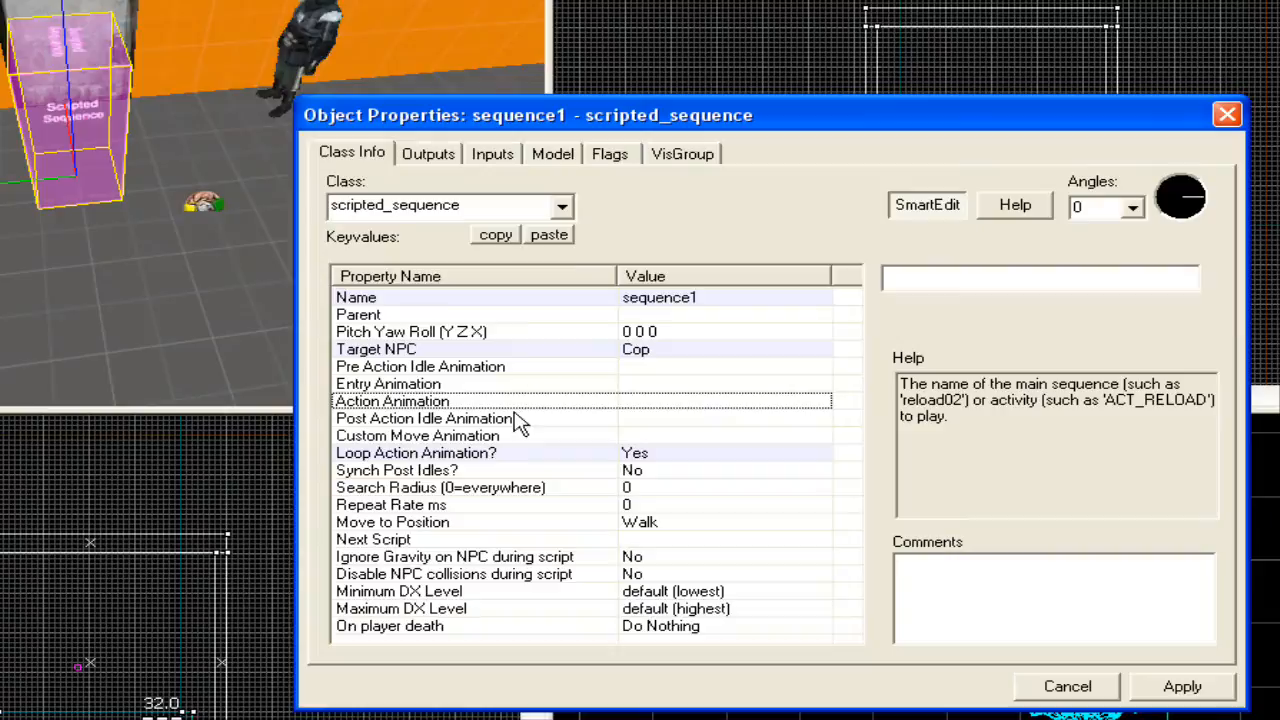
pyautogui.moveTo(590, 370)
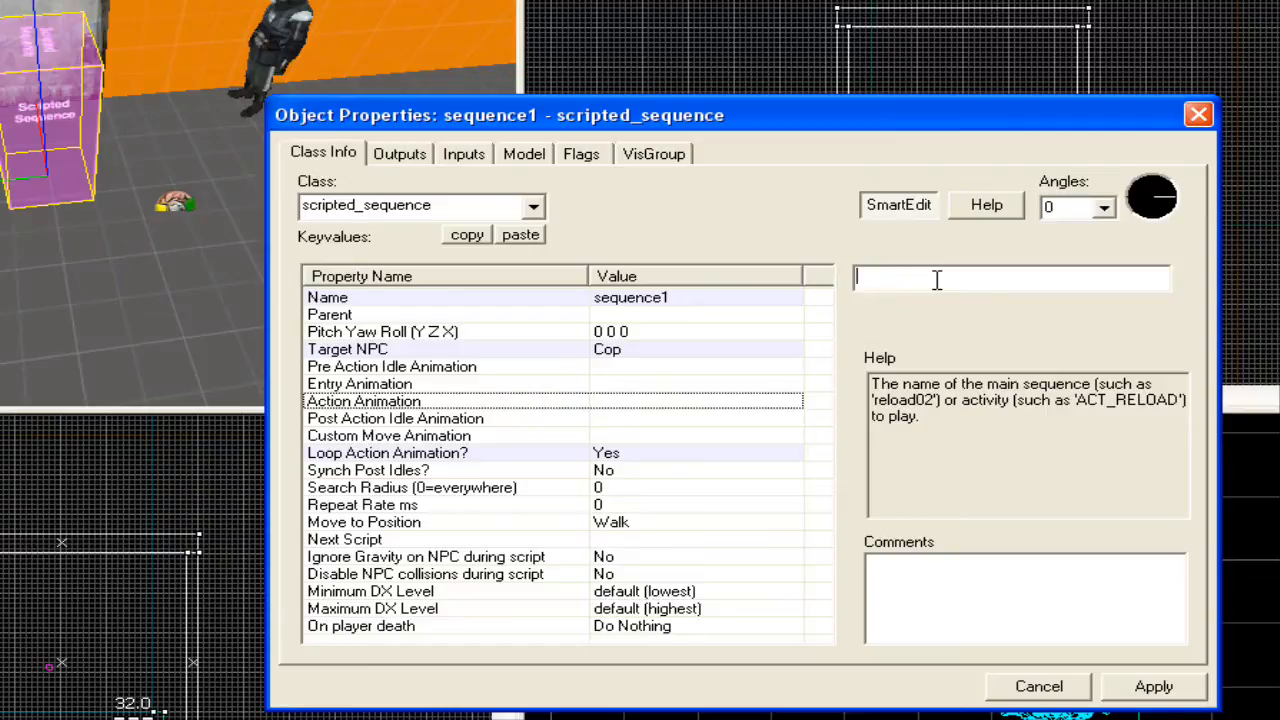
pyautogui.write('adoor')
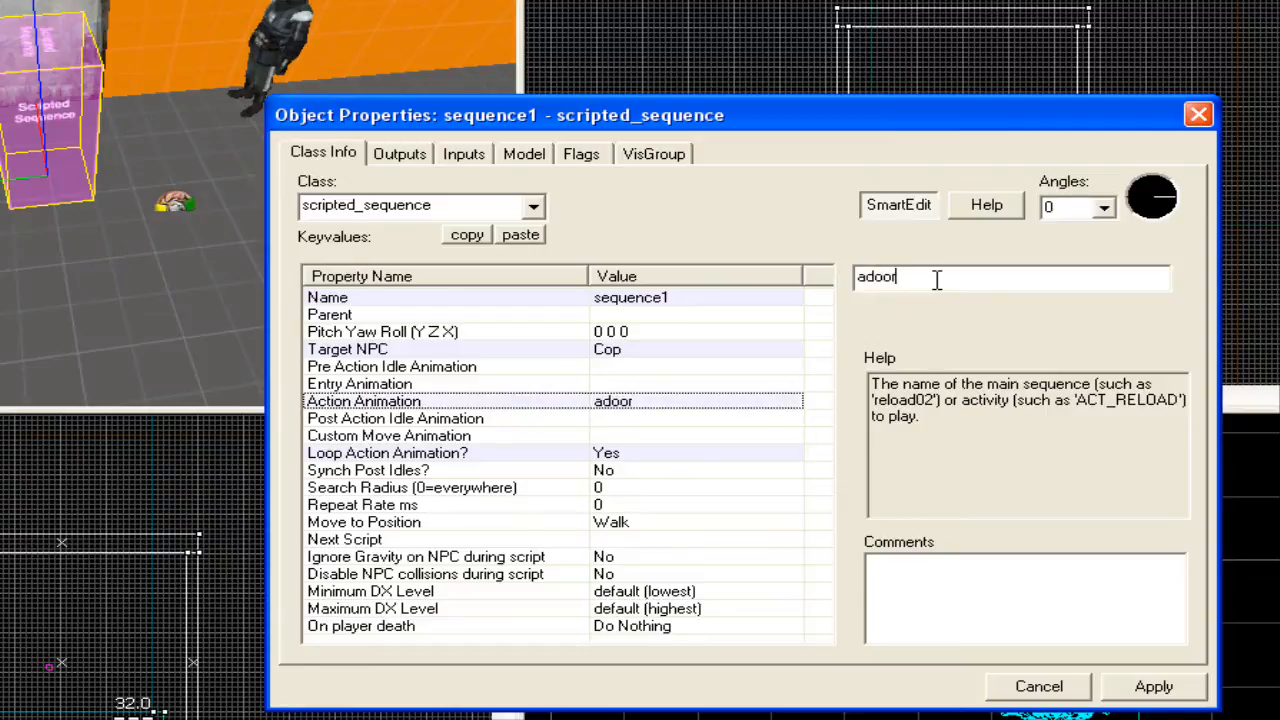
pyautogui.write('knock')
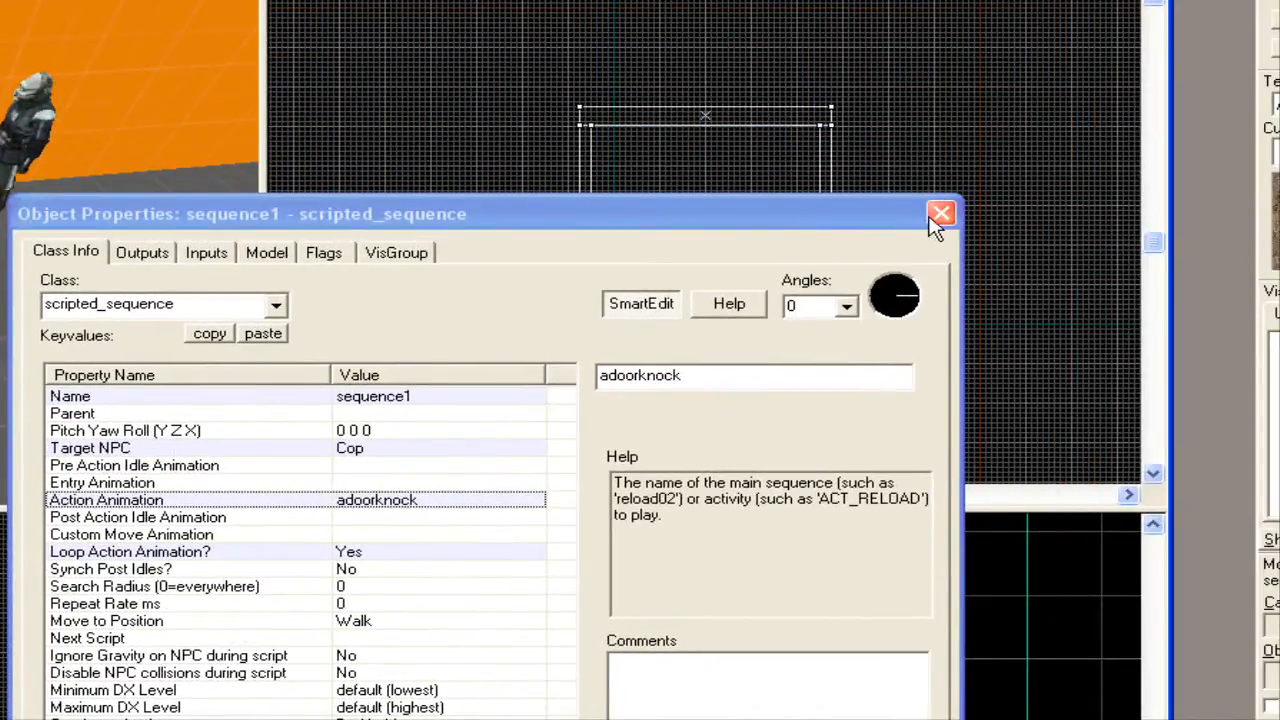
pyautogui.click(940, 214)
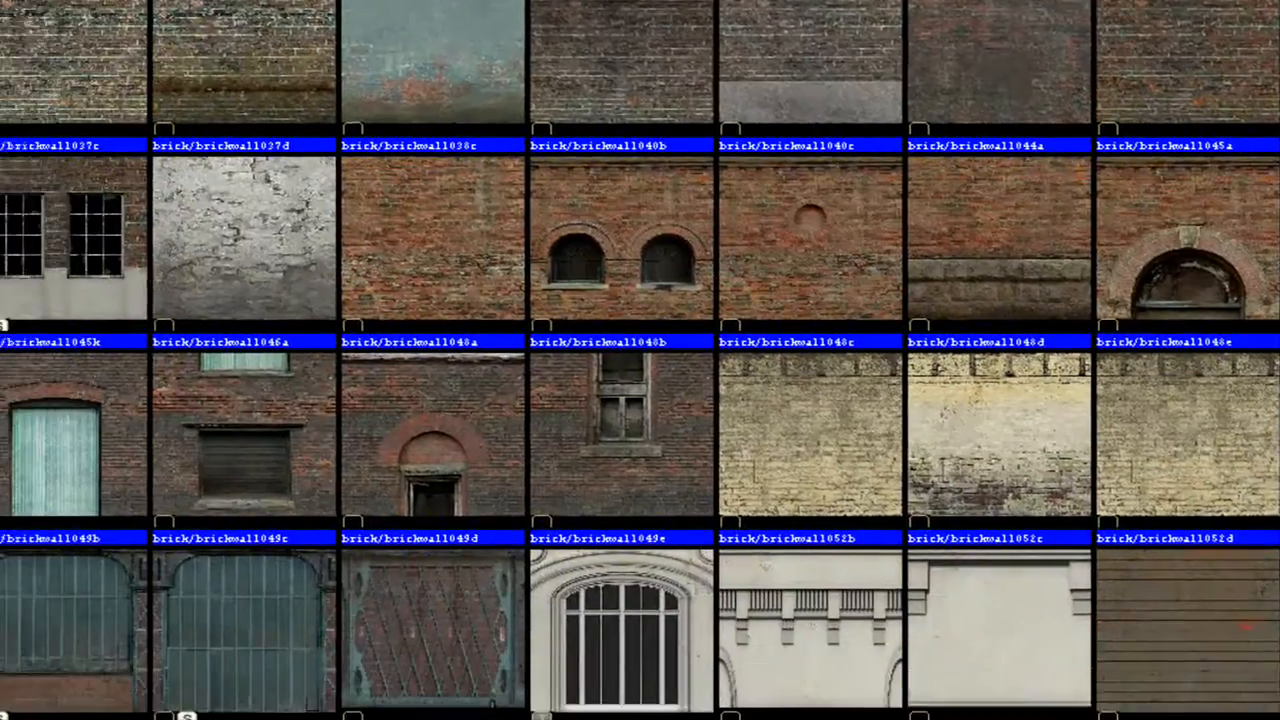
# Pick the tools/toolstrigger texture for a brush spanning the room
pyautogui.scroll(3)
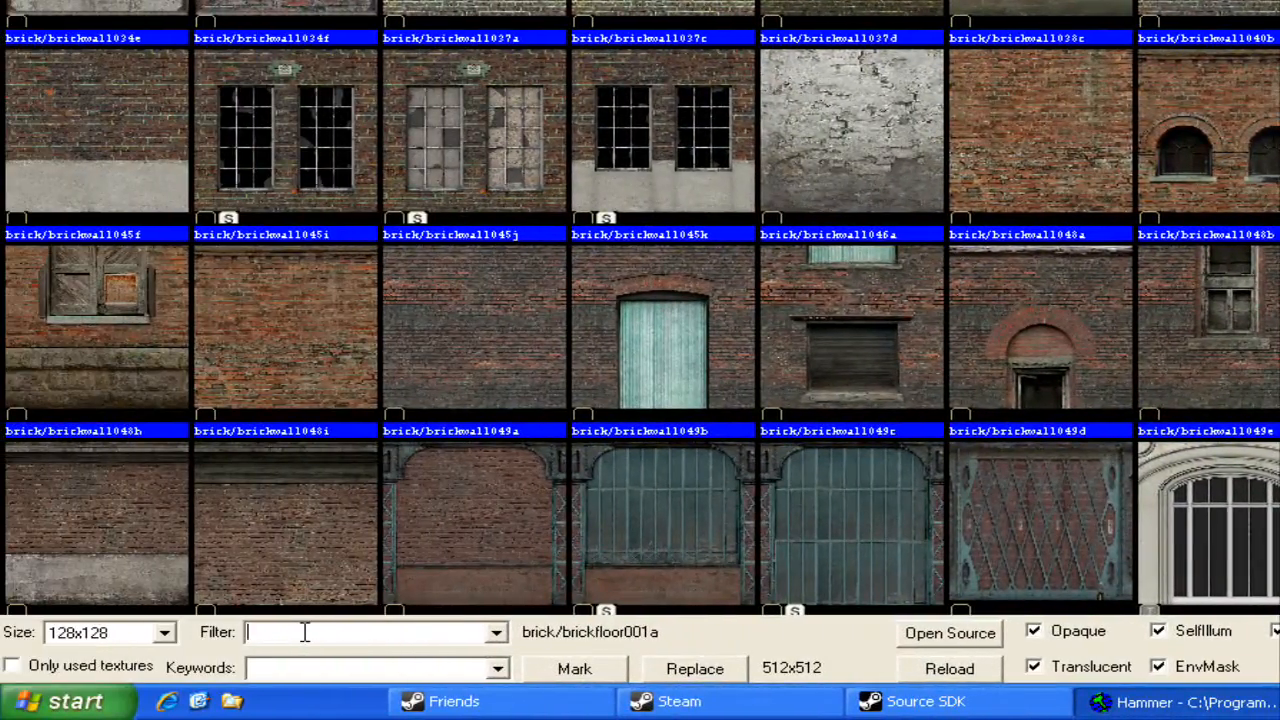
pyautogui.write('tools')
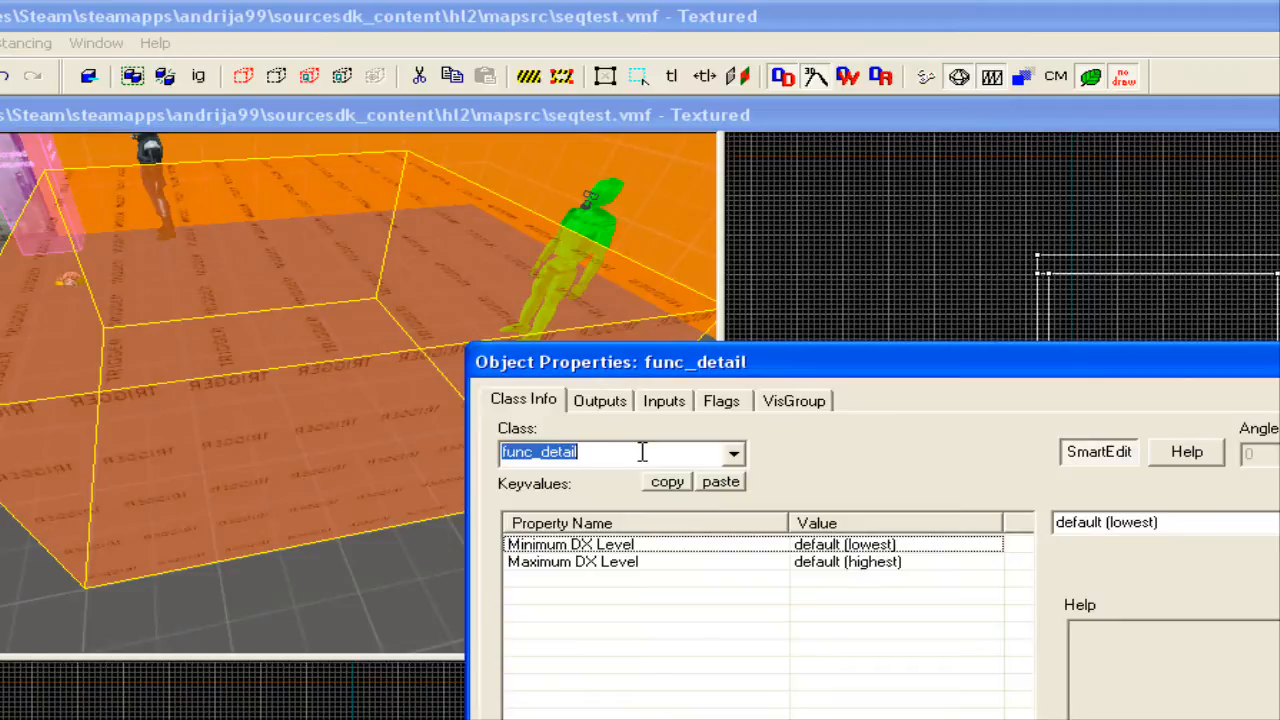
# Set the trigger brush's class to trigger_once
pyautogui.write('trigger_once')
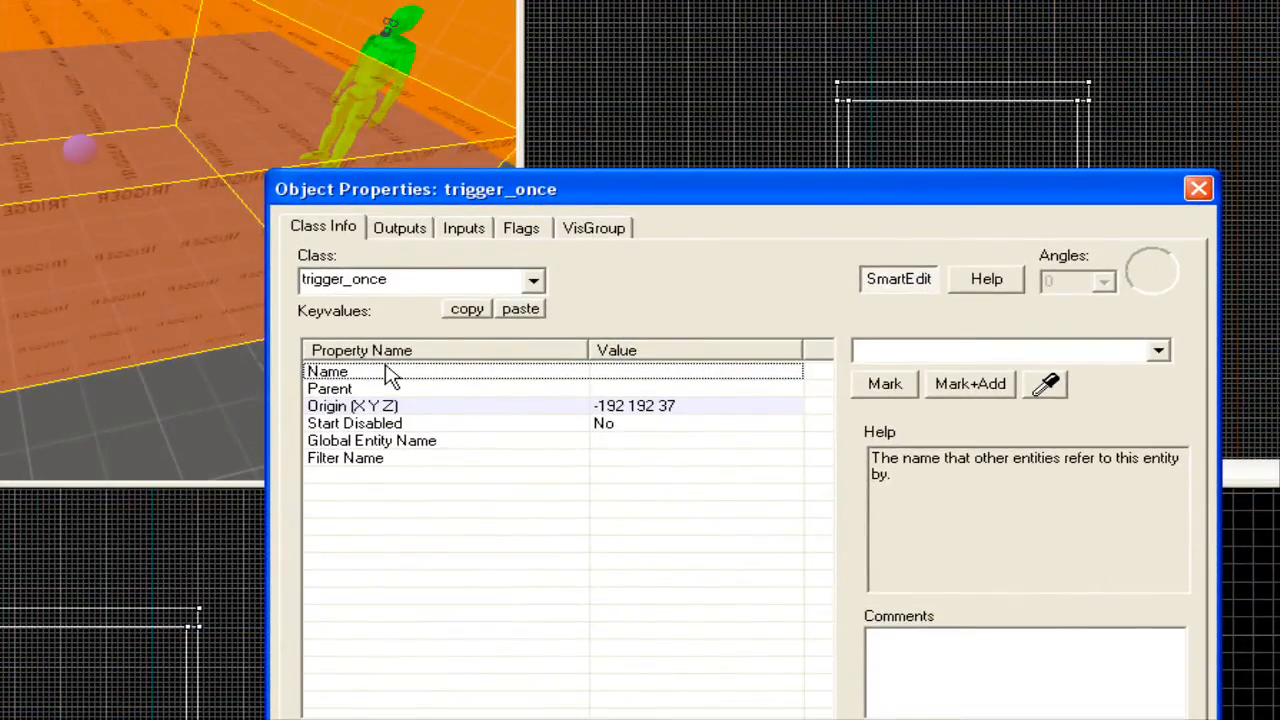
# Add an OnTrigger output firing BeginSequence on sequence1 after 1 second, then close
pyautogui.click(399, 227)
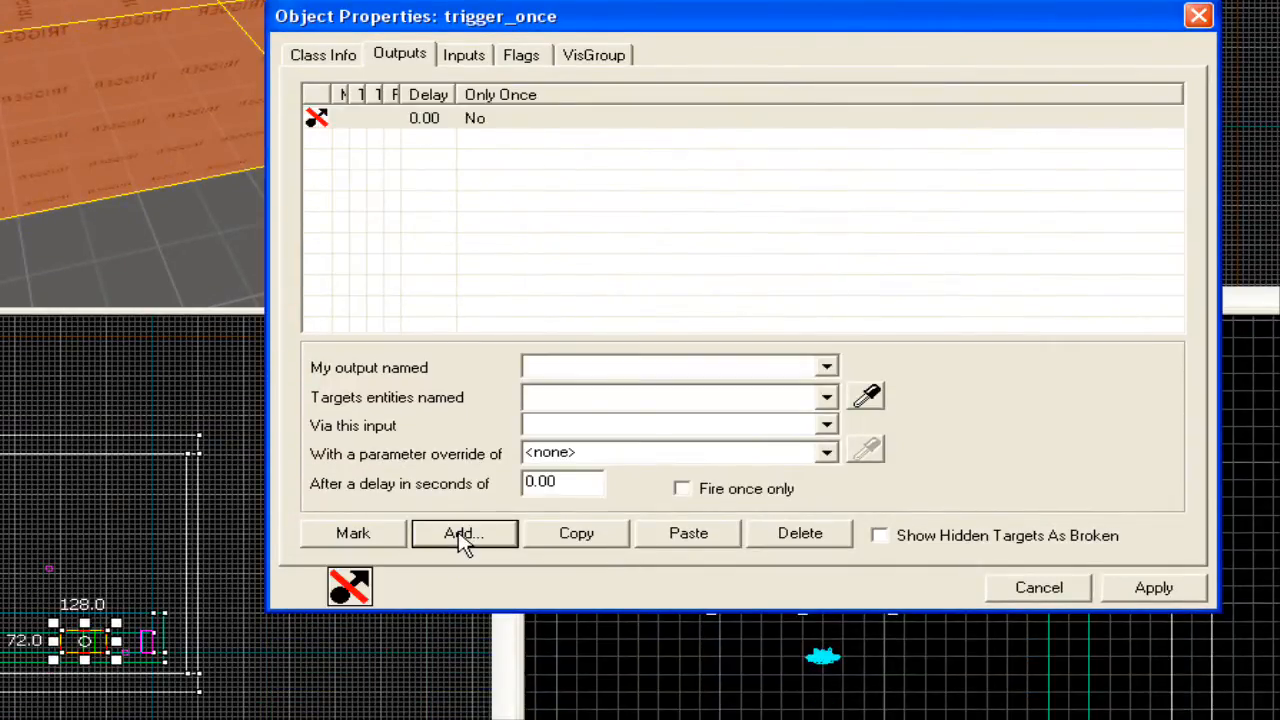
pyautogui.click(826, 367)
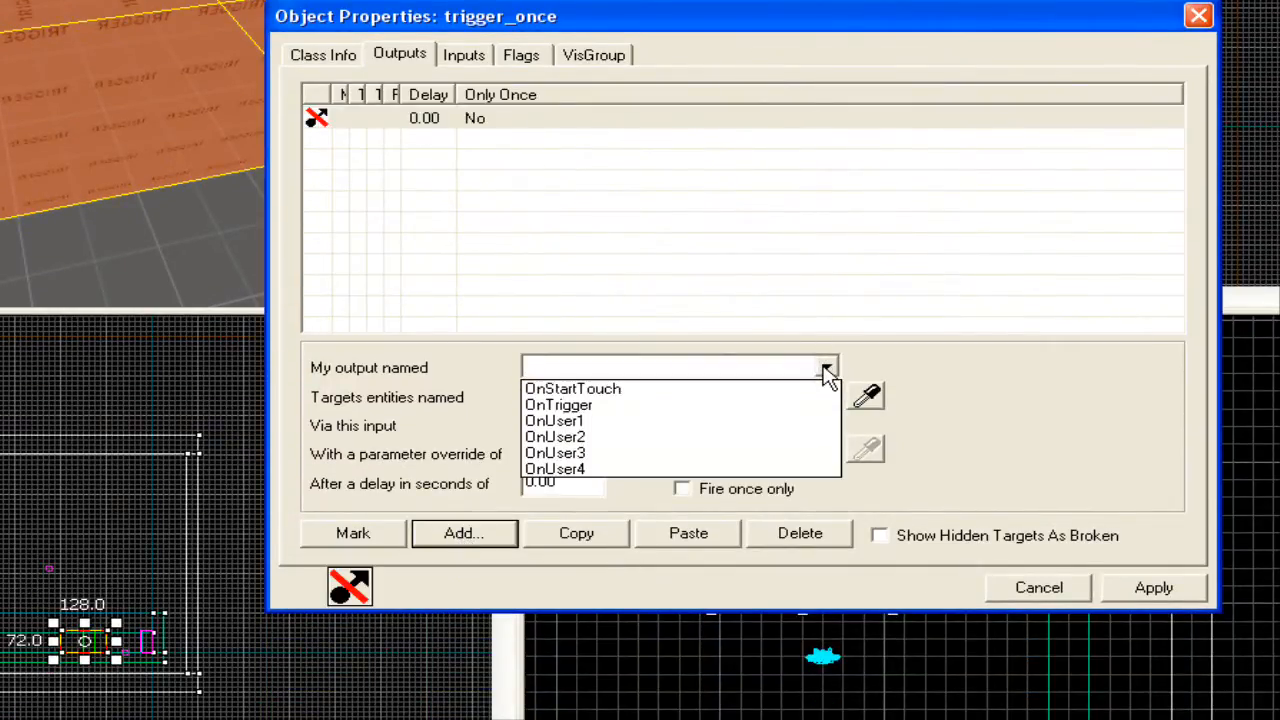
pyautogui.click(558, 404)
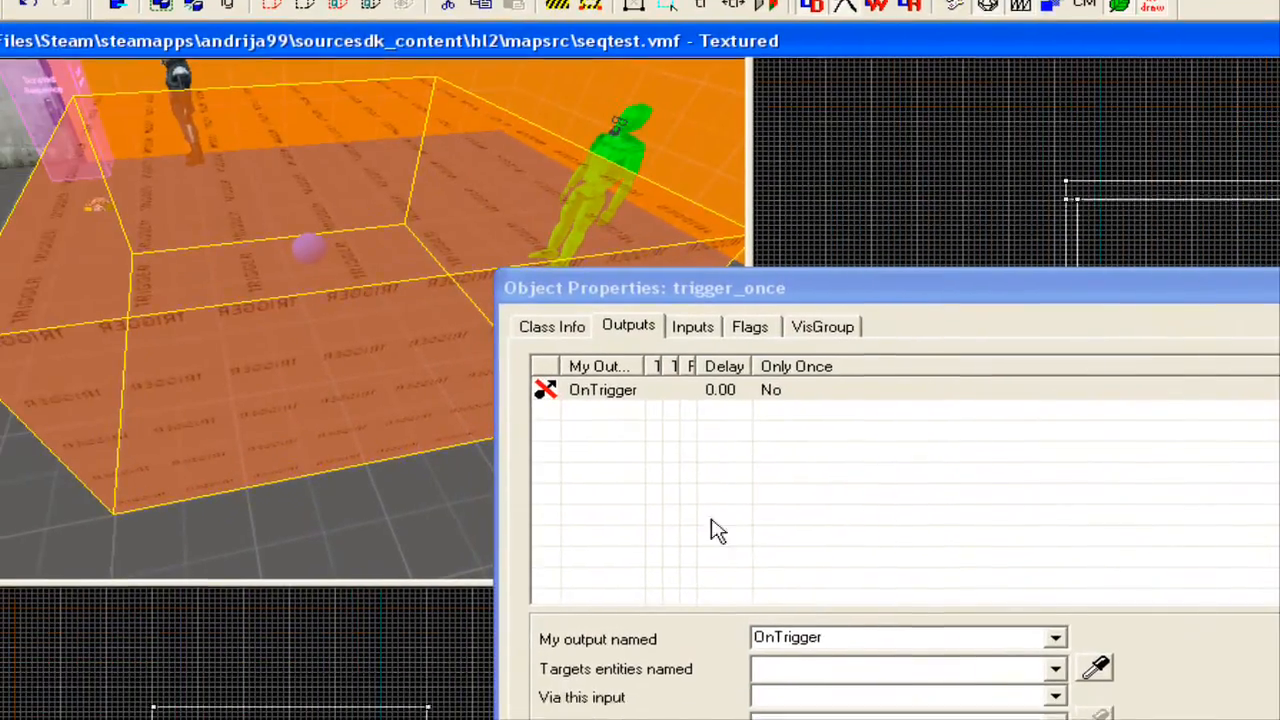
pyautogui.click(1054, 668)
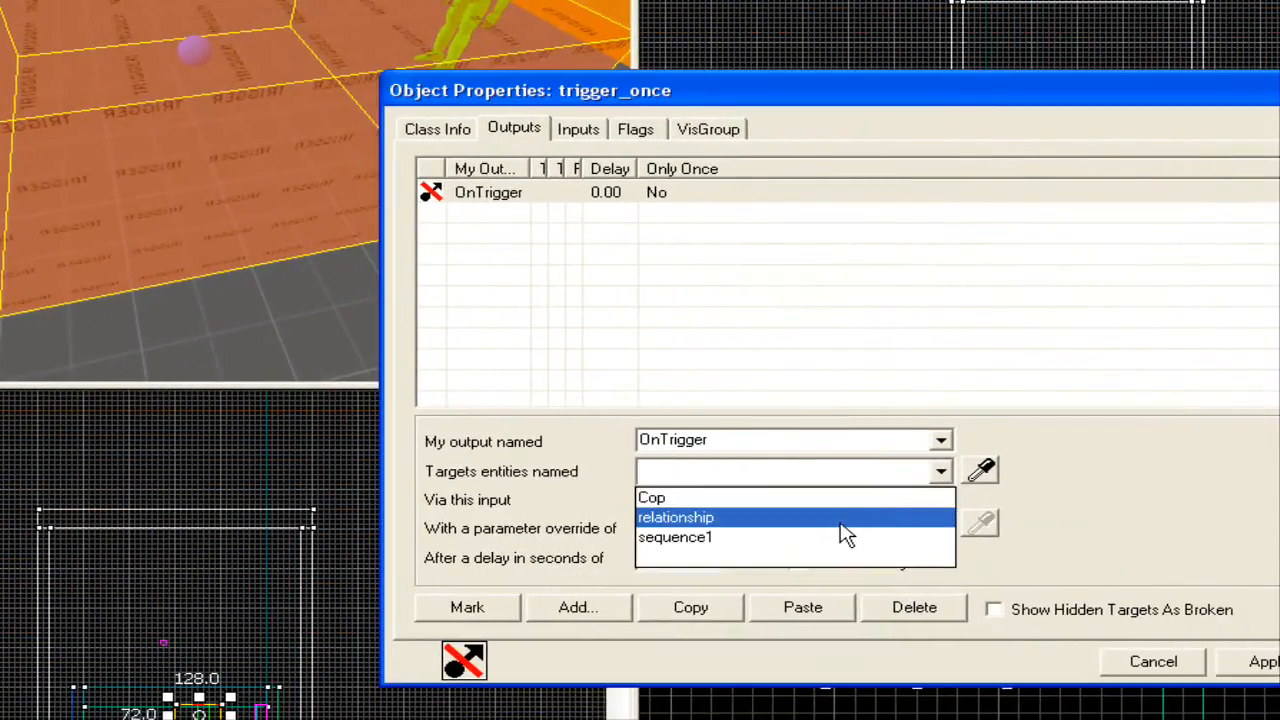
pyautogui.click(675, 537)
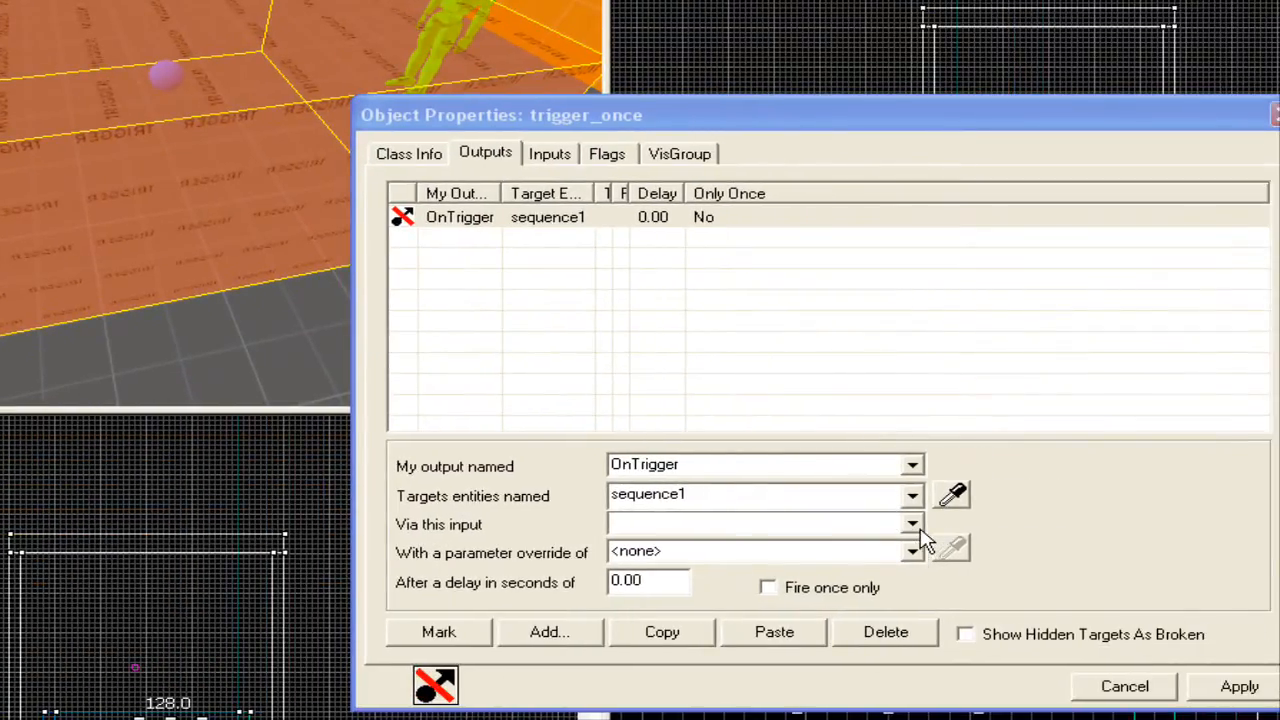
pyautogui.click(910, 524)
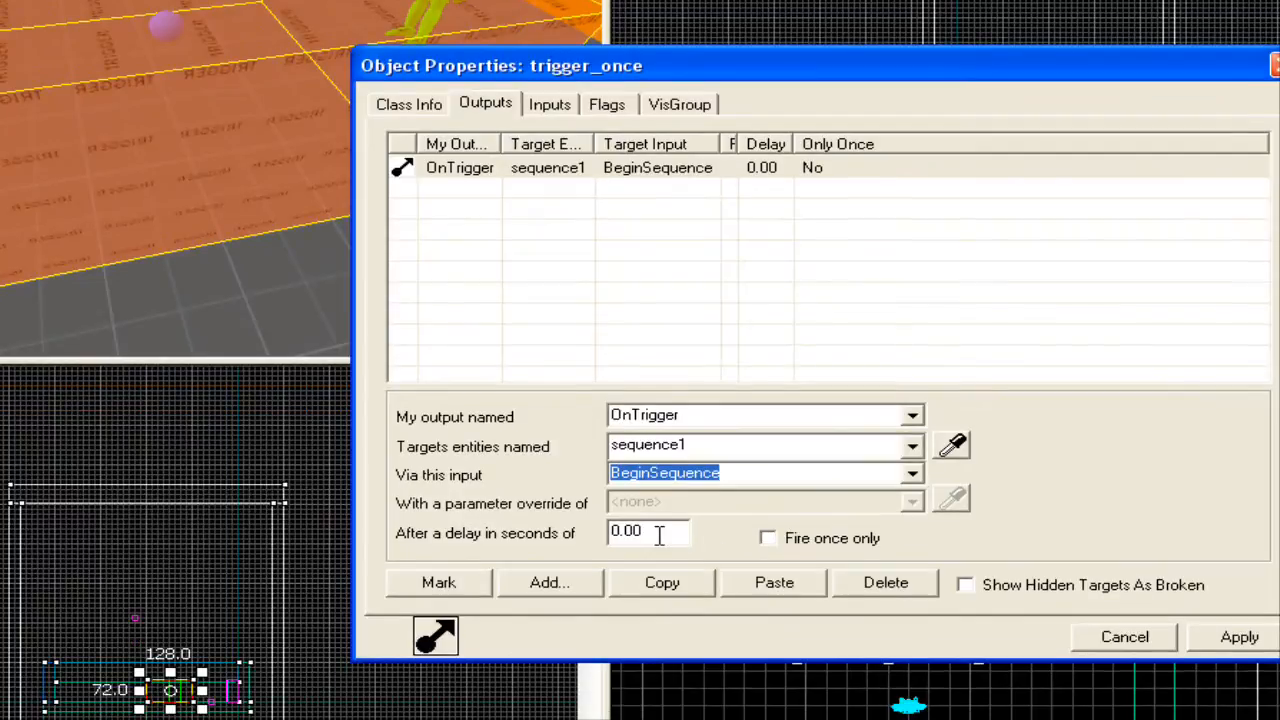
pyautogui.write('1')
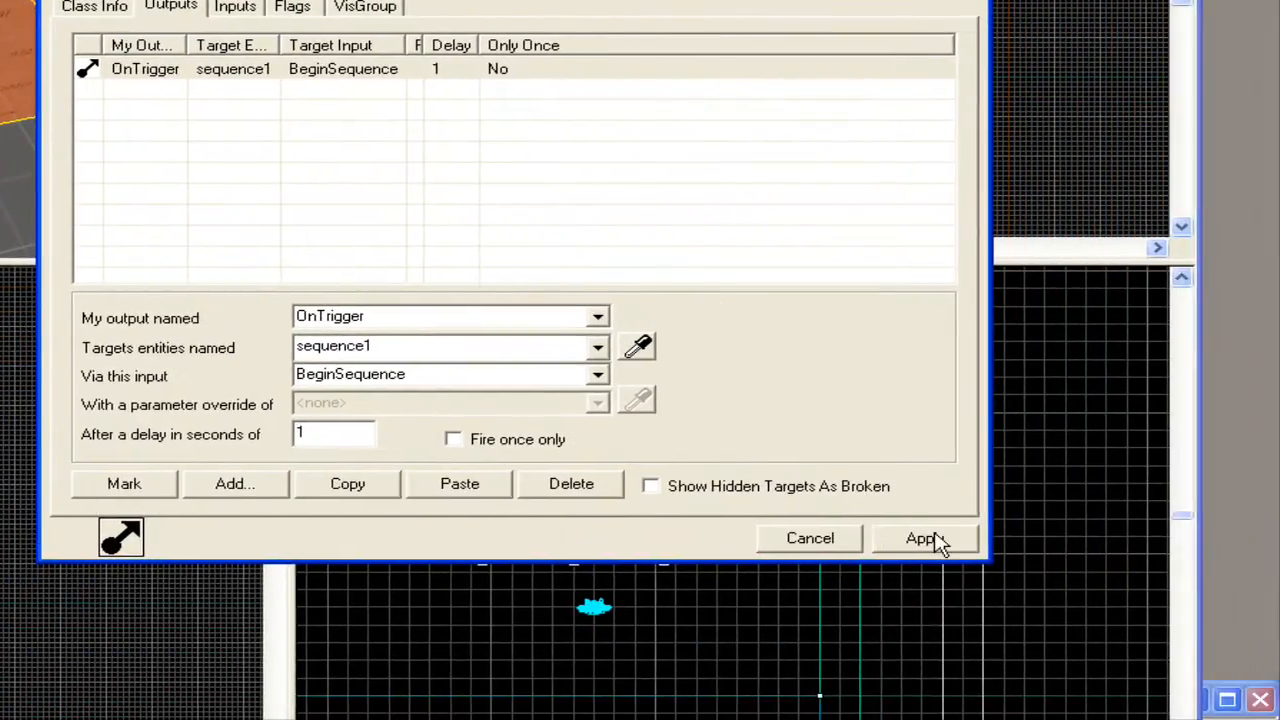
pyautogui.click(922, 538)
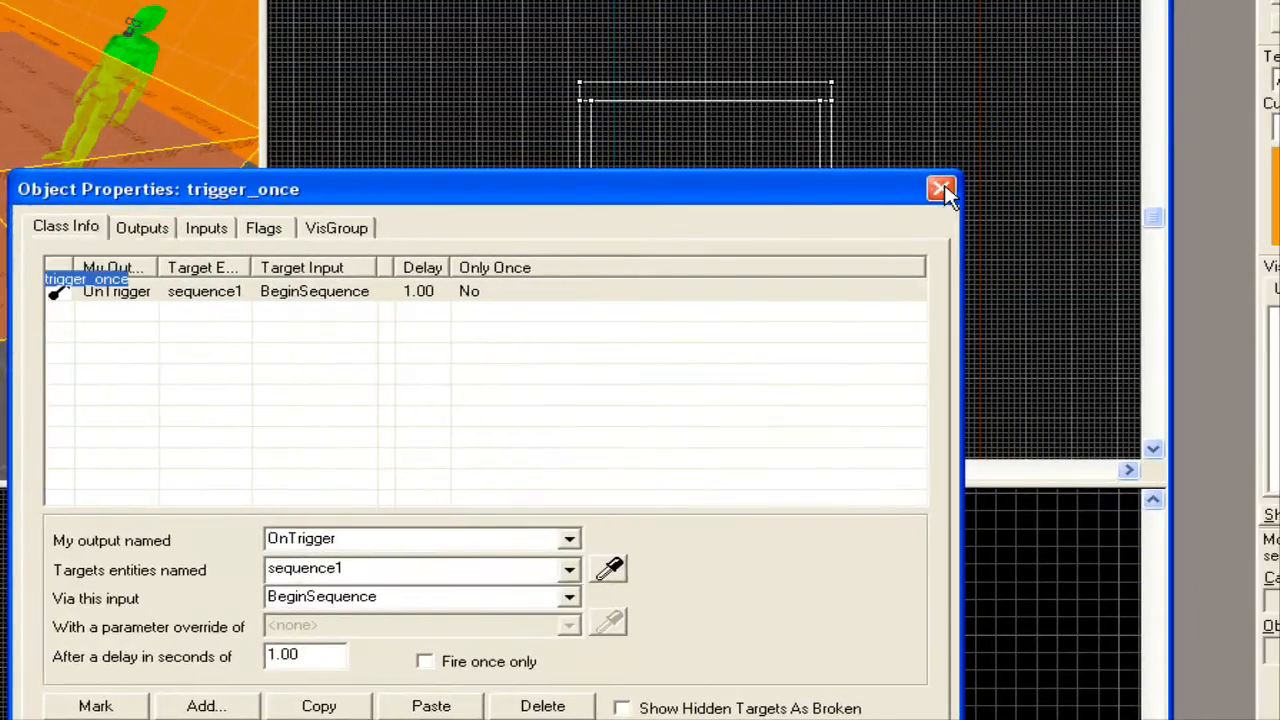
pyautogui.click(941, 189)
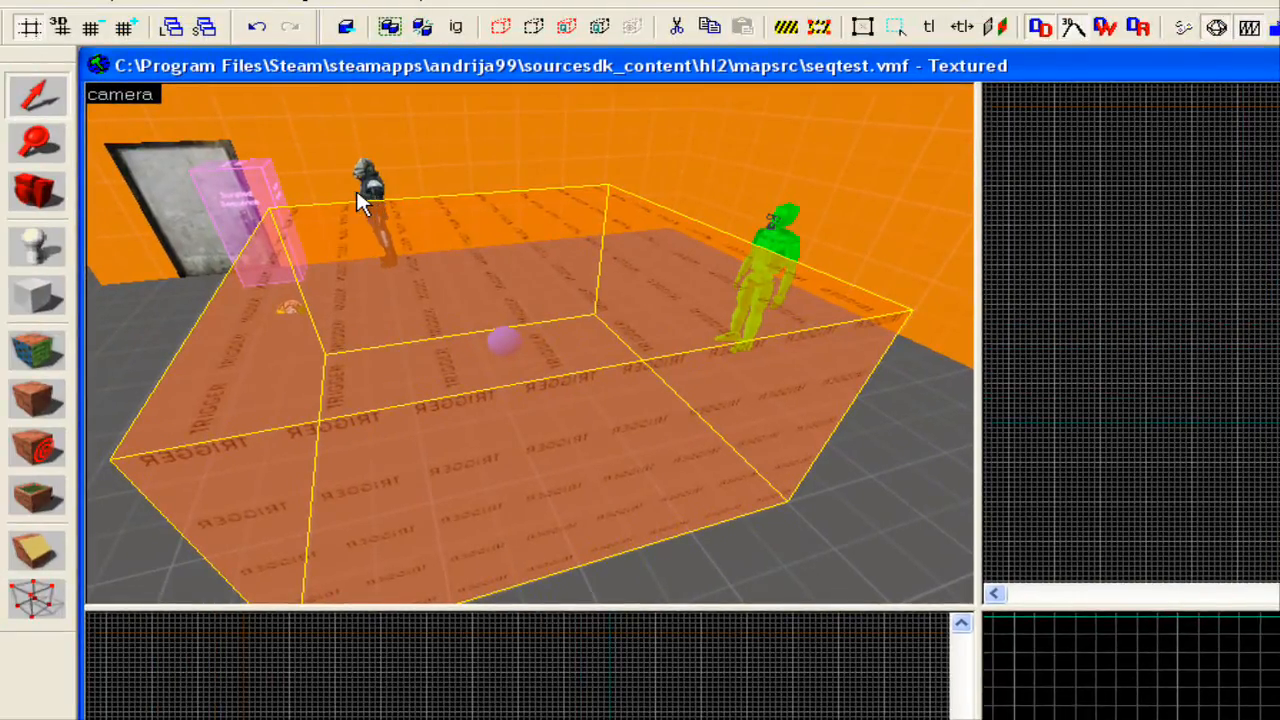
pyautogui.moveTo(245, 215)
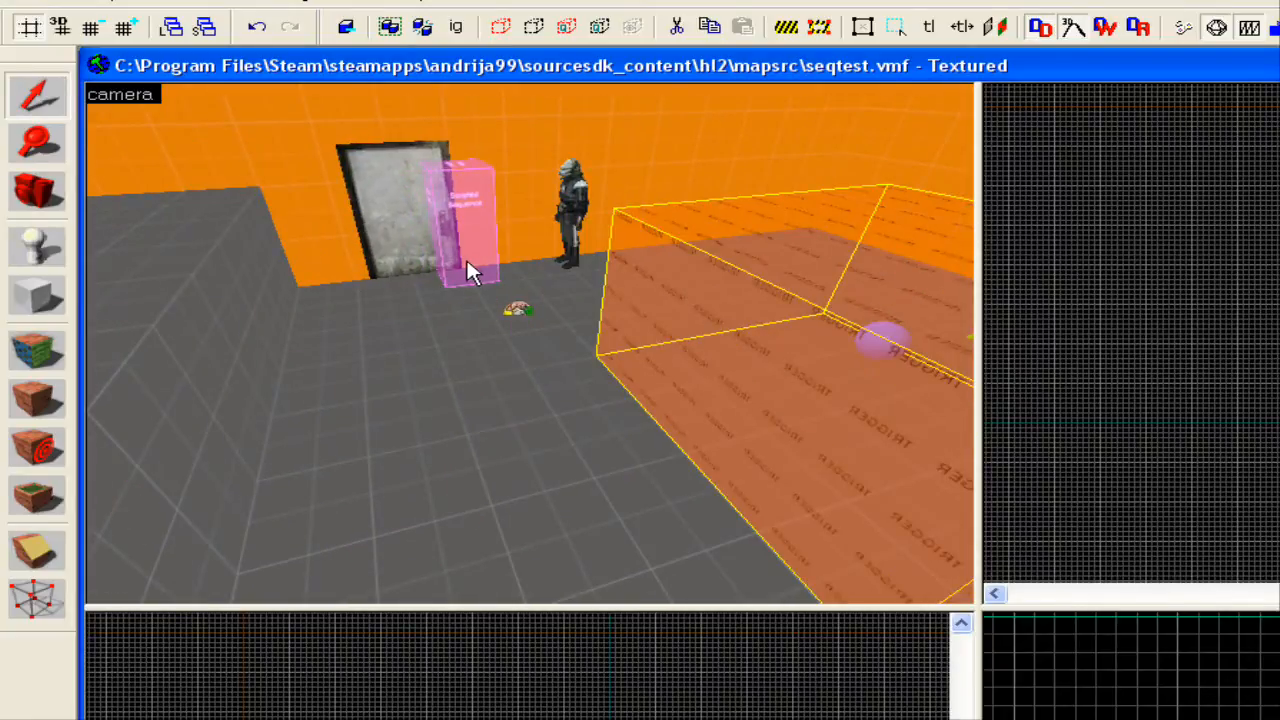
pyautogui.moveTo(450, 245)
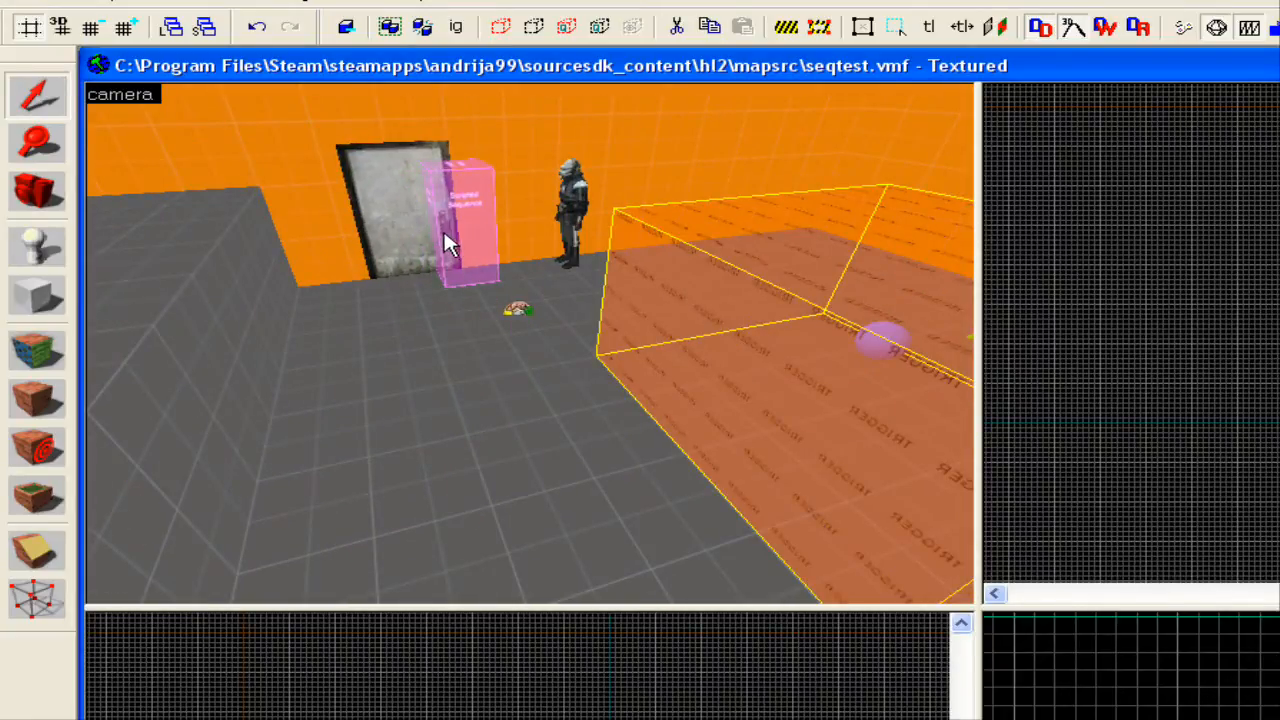
pyautogui.moveTo(670, 370)
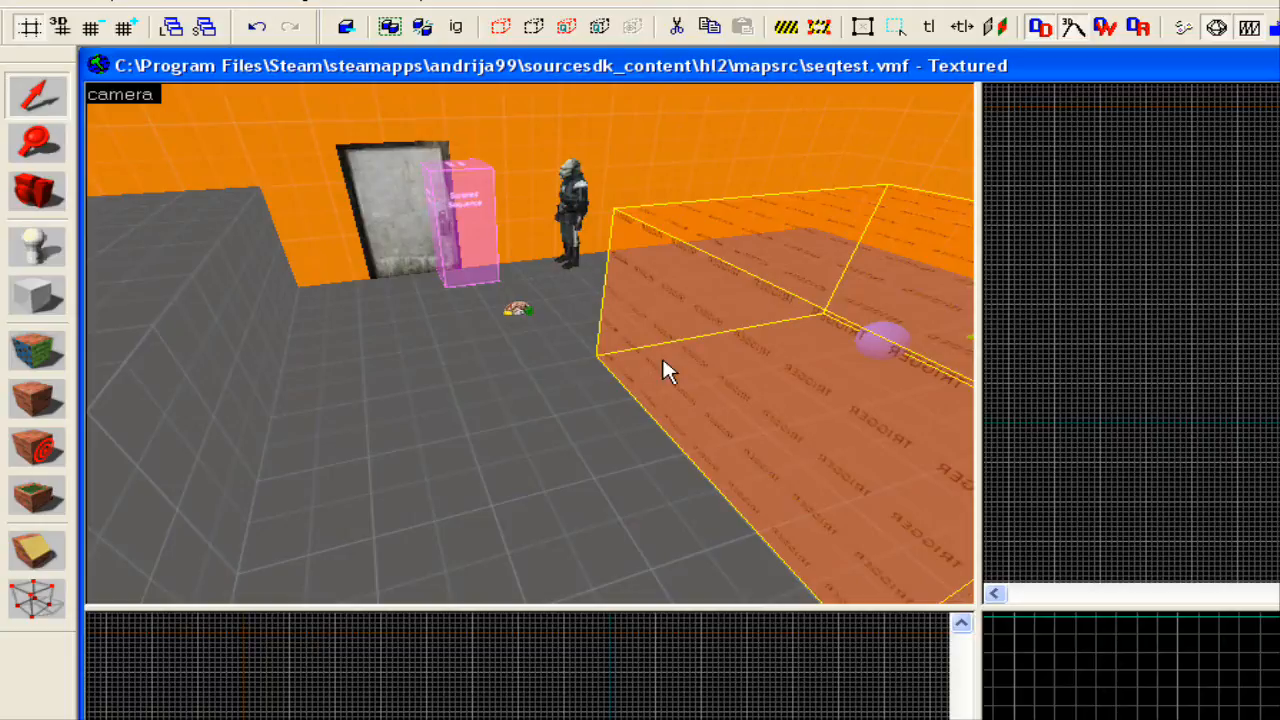
pyautogui.moveTo(670, 370); pyautogui.dragTo(505, 320)
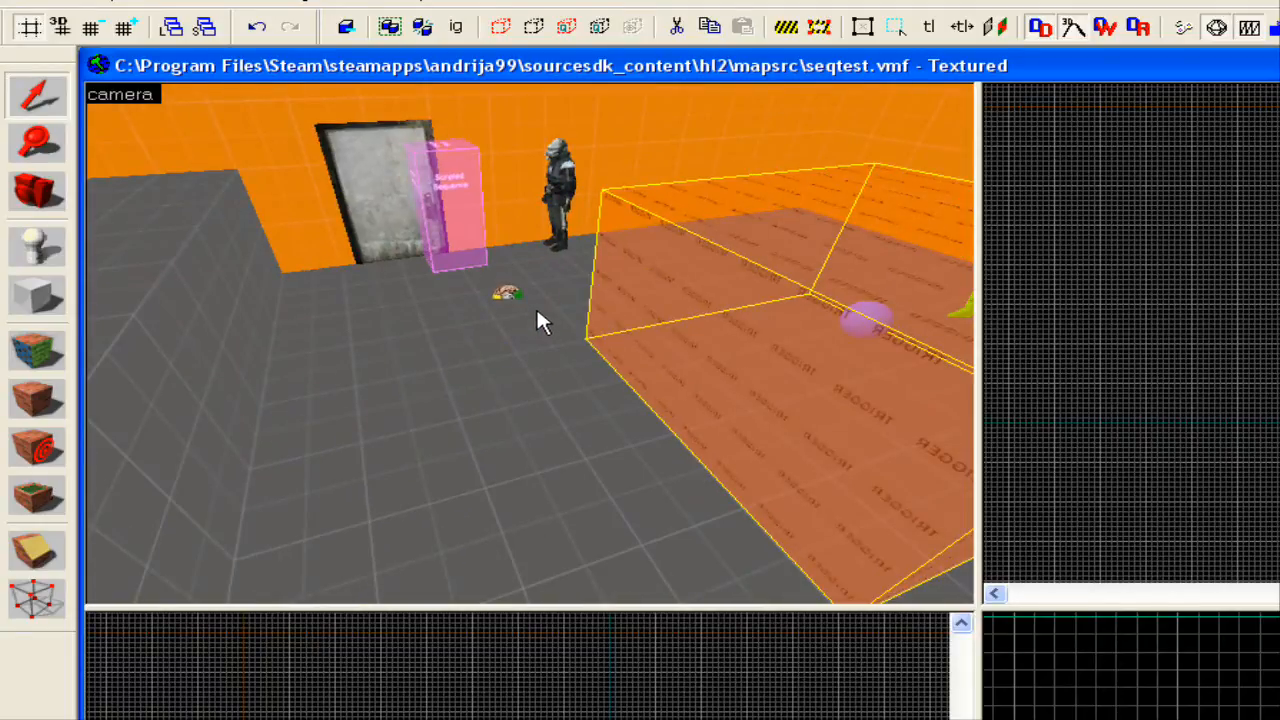
pyautogui.moveTo(690, 445)
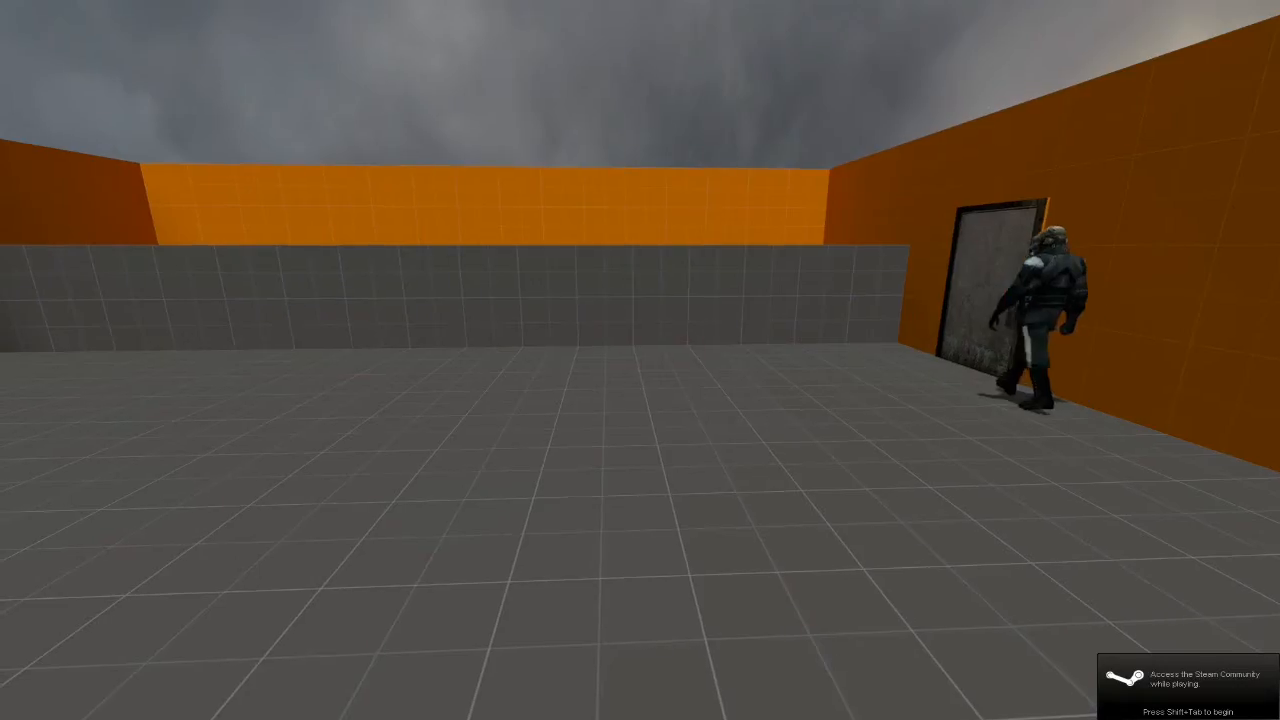
pyautogui.moveTo(640, 360)
pyautogui.write('sv_cacheencodedent')
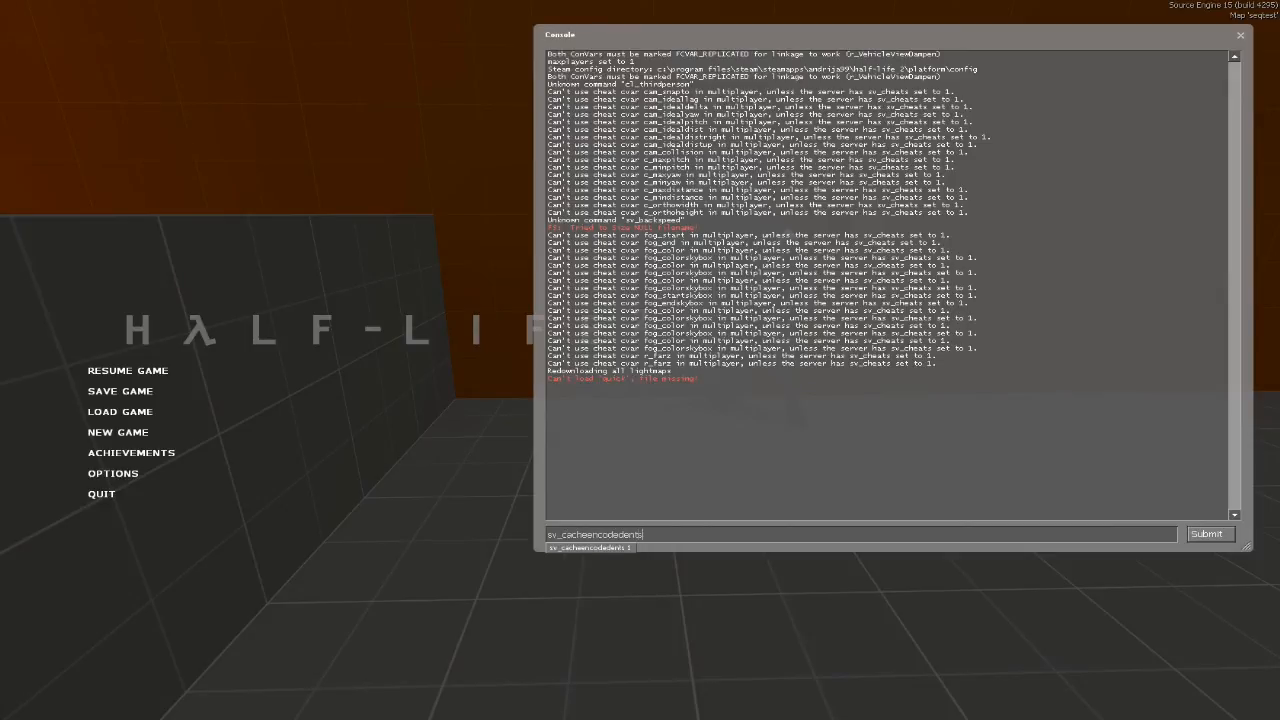
# Enable cheats with sv_cheats 1 and grant all weapons with impulse 101
pyautogui.write('sv_c')
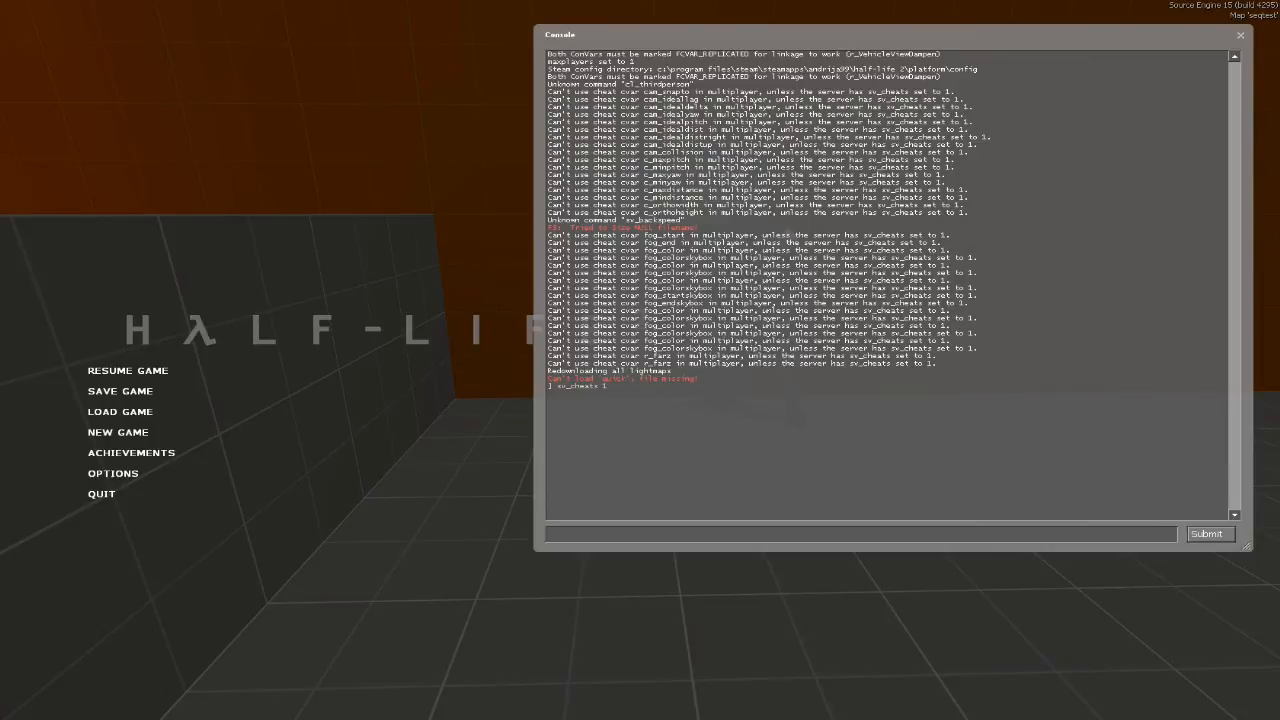
pyautogui.write('ip')
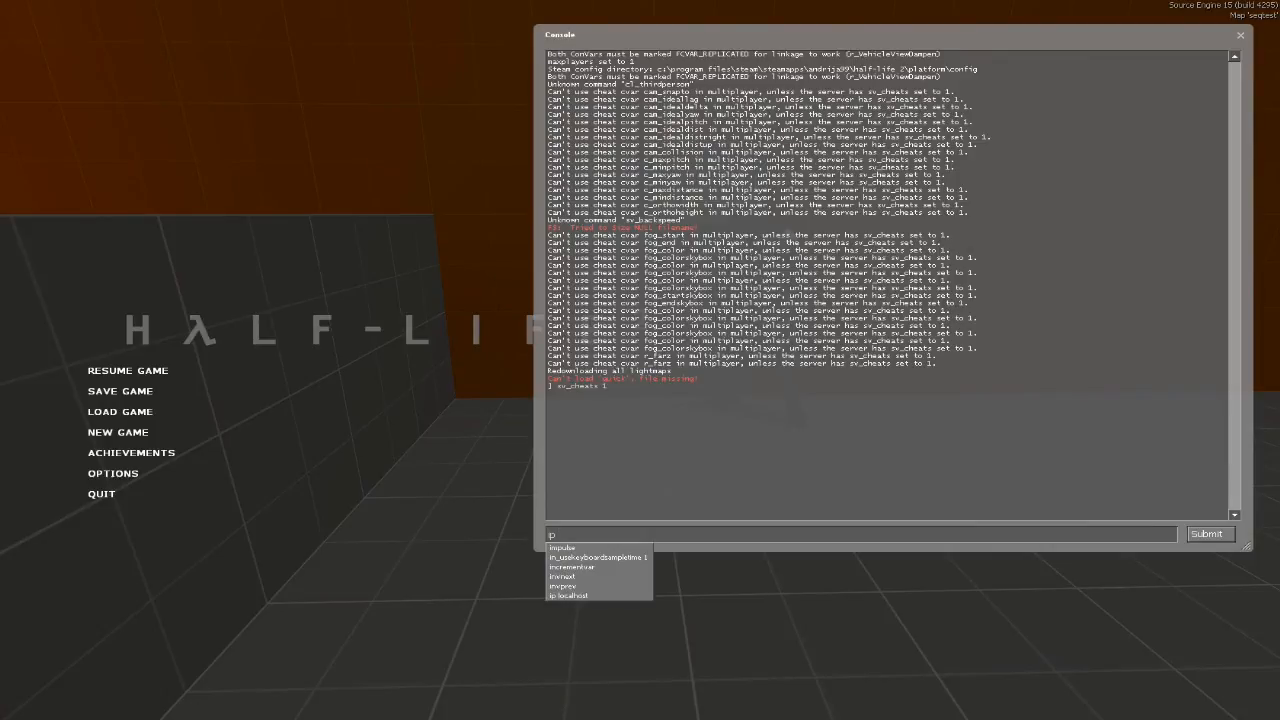
pyautogui.write('impulse 101')
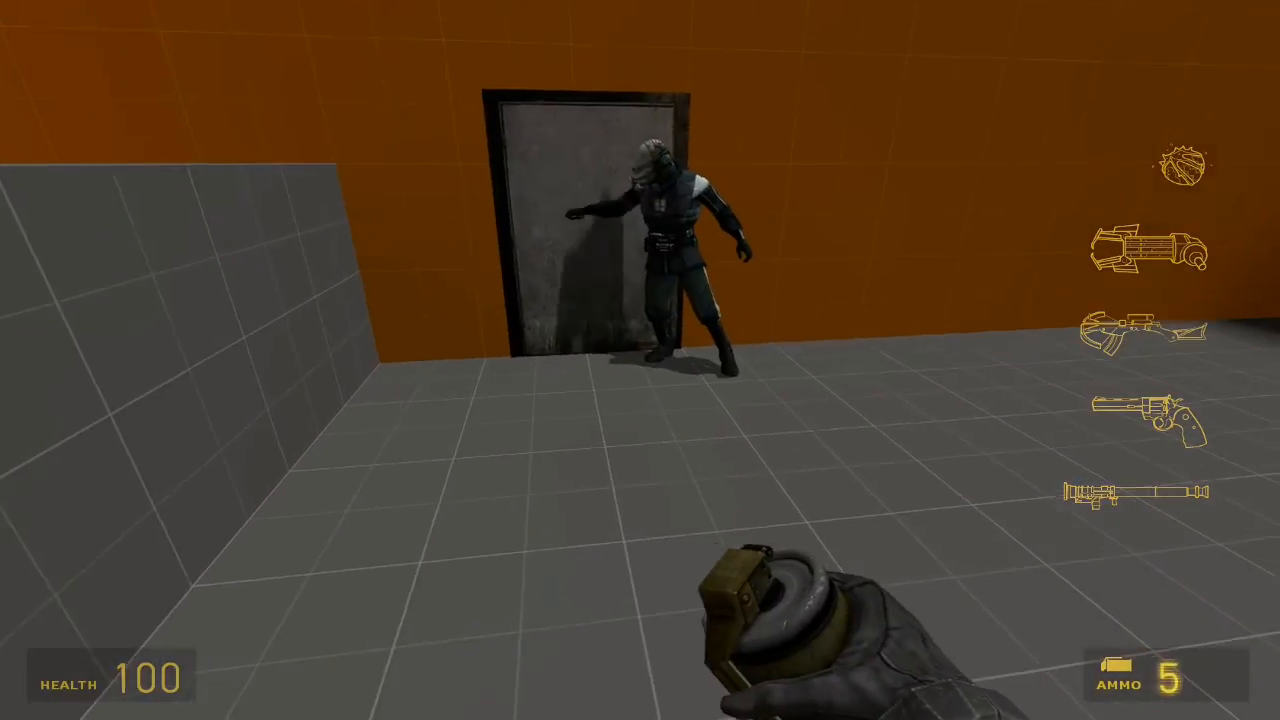
# Throw a grenade at the Metro Cop's feet while it knocks on the door
pyautogui.click(640, 360)
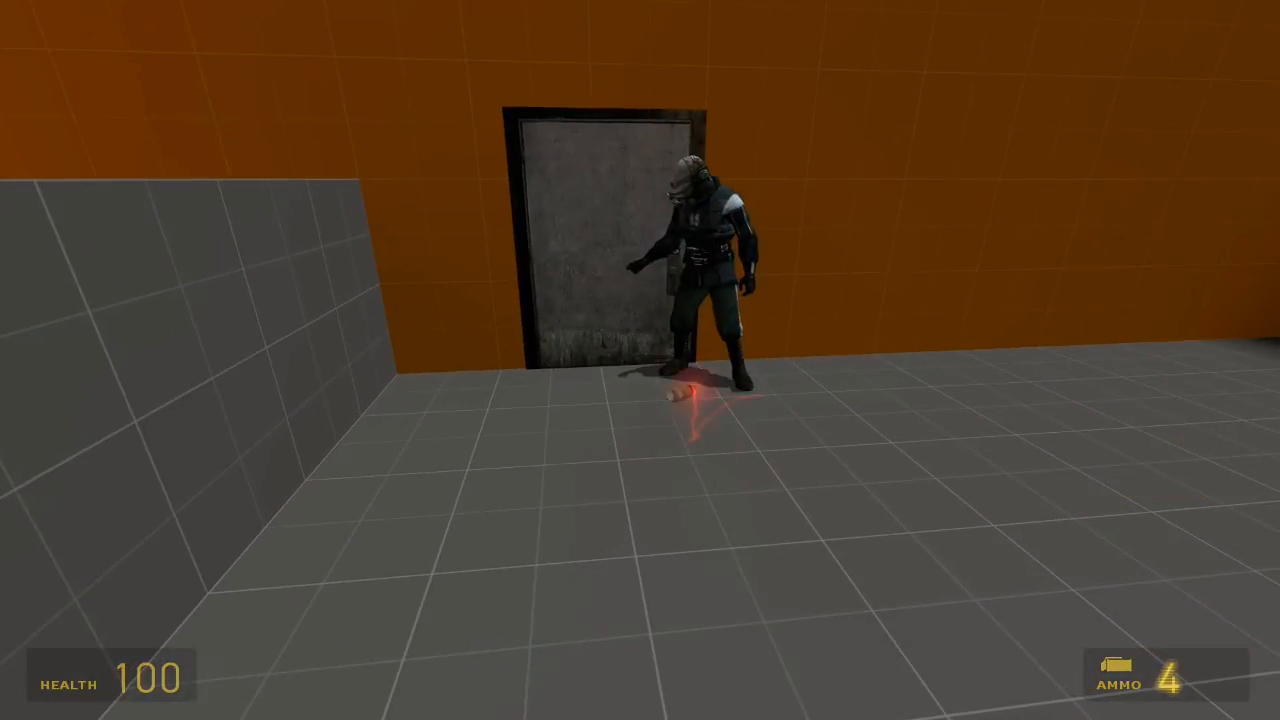